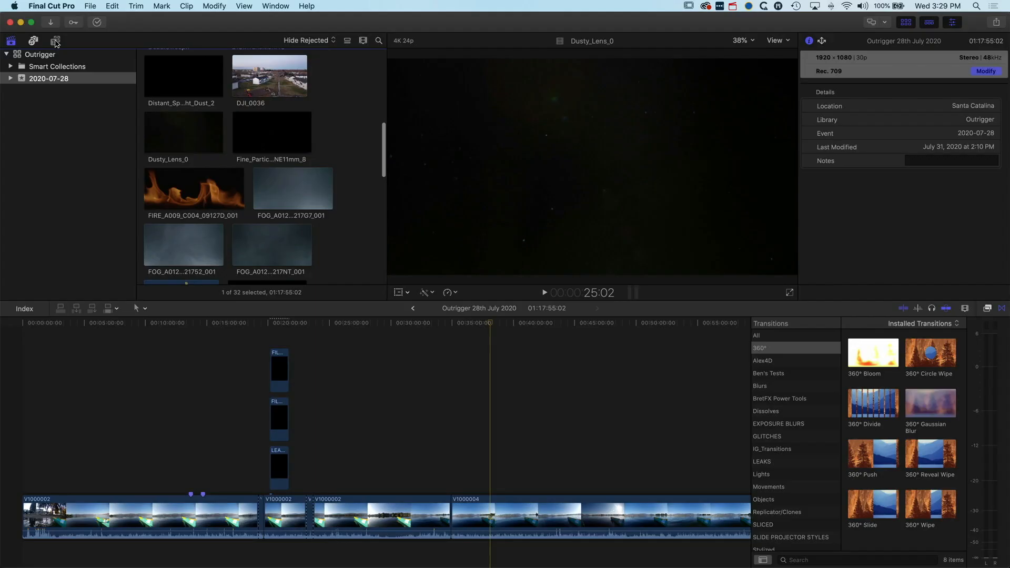
Show the Bumper/Opener titles and bring up the Basic Title template's context options.
{"action": "left_click", "coordinate": [55, 40]}
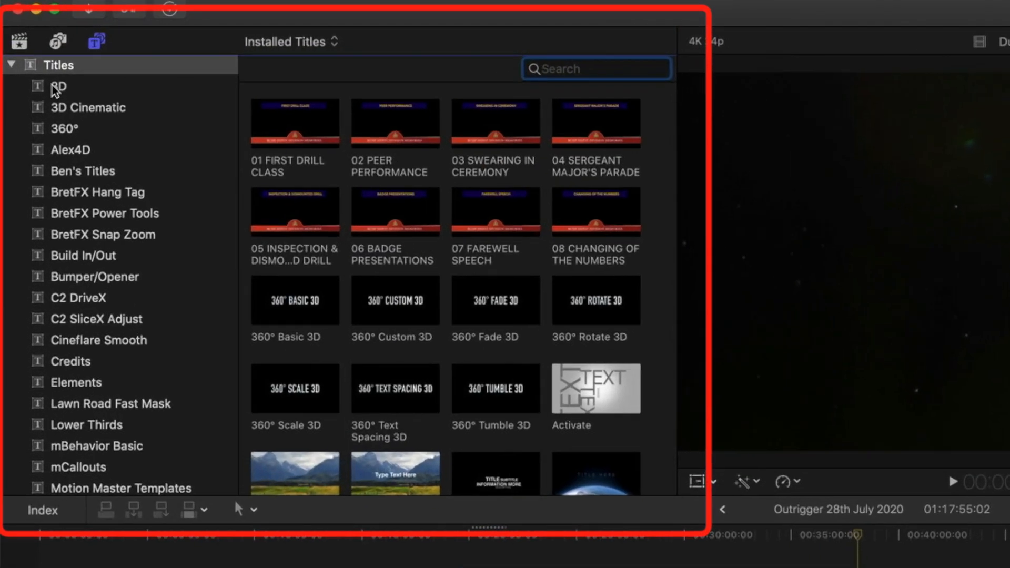
{"action": "mouse_move", "coordinate": [93, 178]}
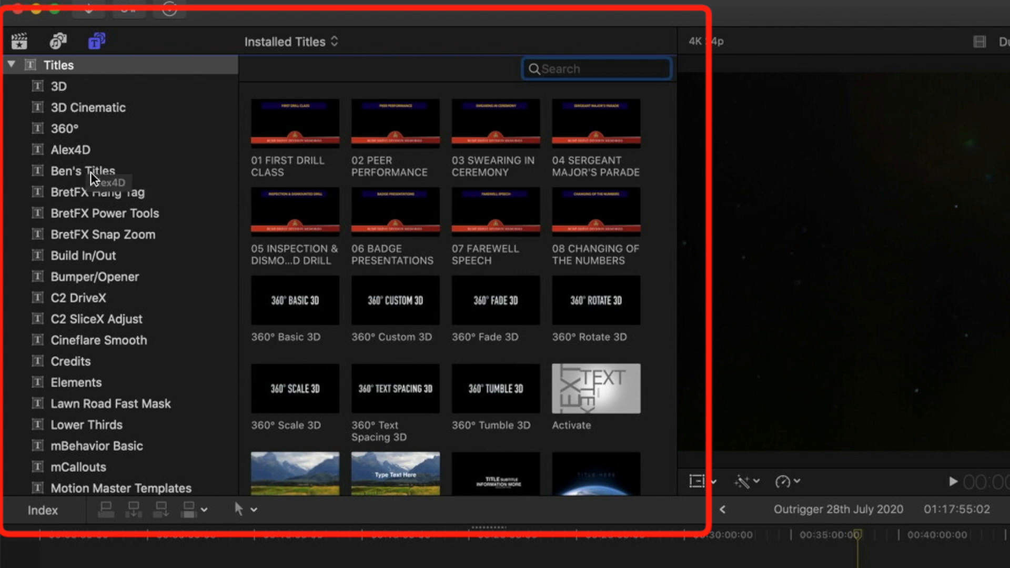
{"action": "left_click", "coordinate": [96, 276]}
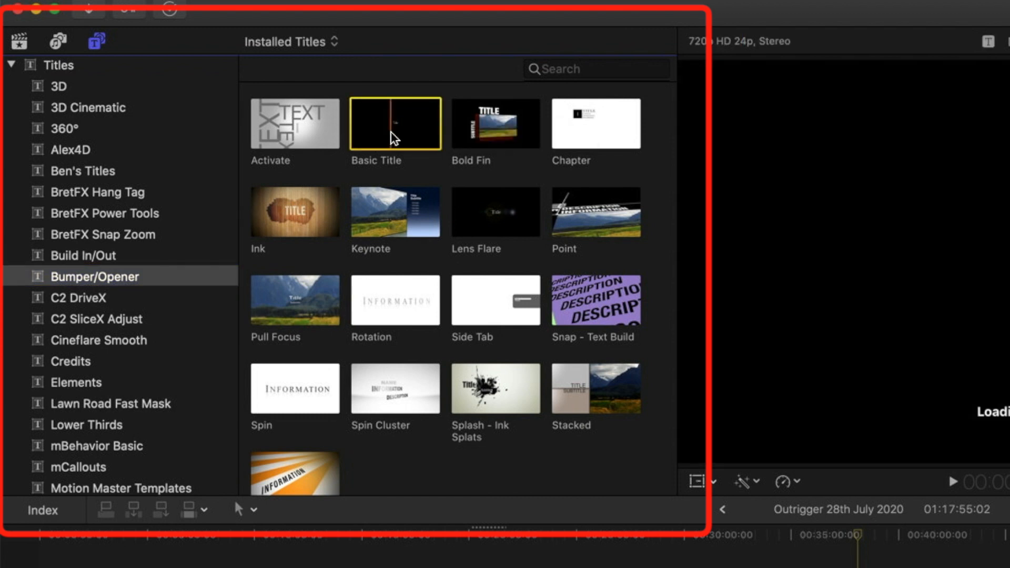
{"action": "mouse_move", "coordinate": [398, 133]}
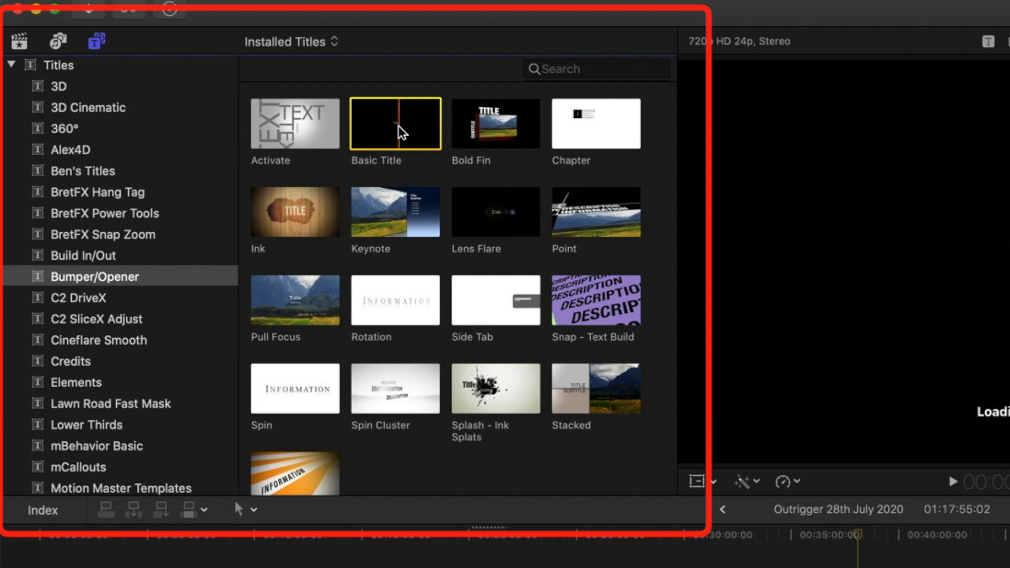
{"action": "right_click", "coordinate": [396, 123]}
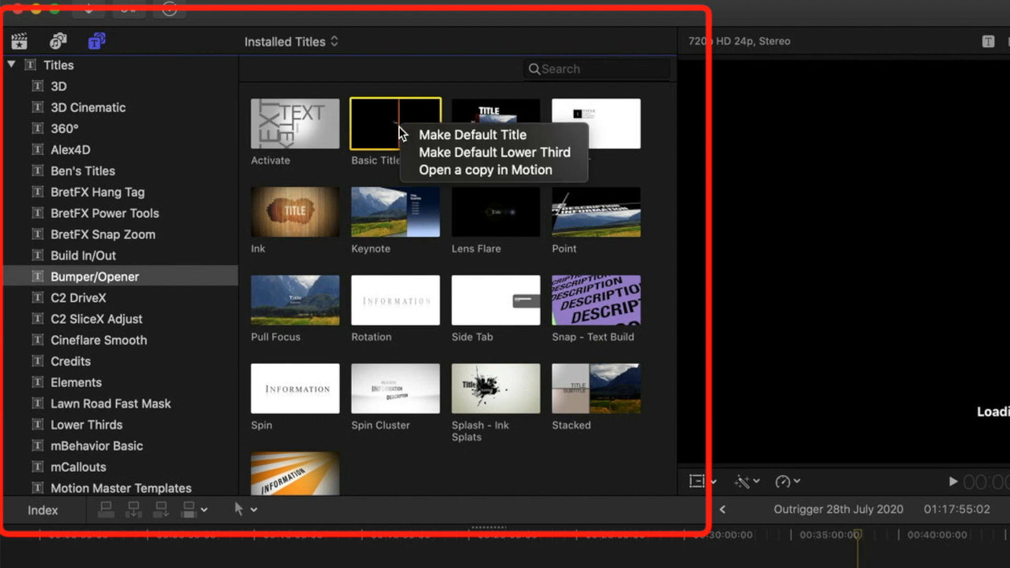
{"action": "mouse_move", "coordinate": [438, 170]}
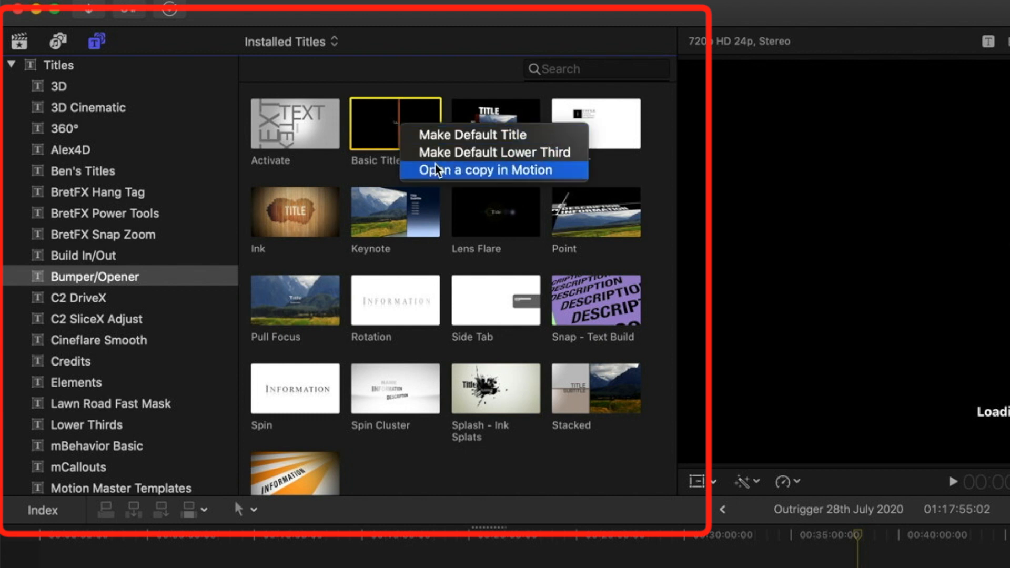
Open a copy of Basic Title in Motion and save it, reaching the older-version warning.
{"action": "left_click", "coordinate": [493, 170]}
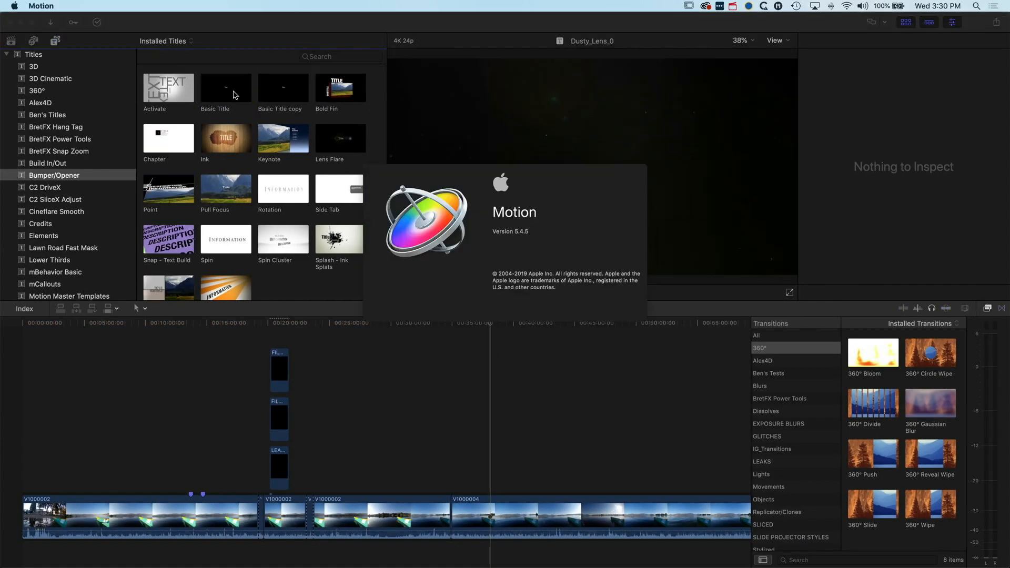
{"action": "double_click", "coordinate": [282, 87]}
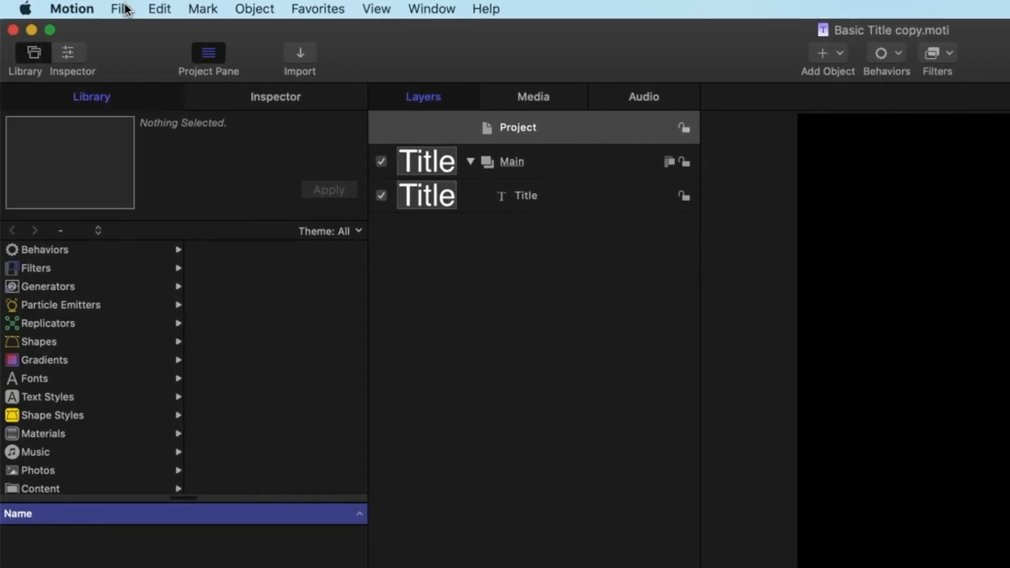
{"action": "left_click", "coordinate": [120, 8]}
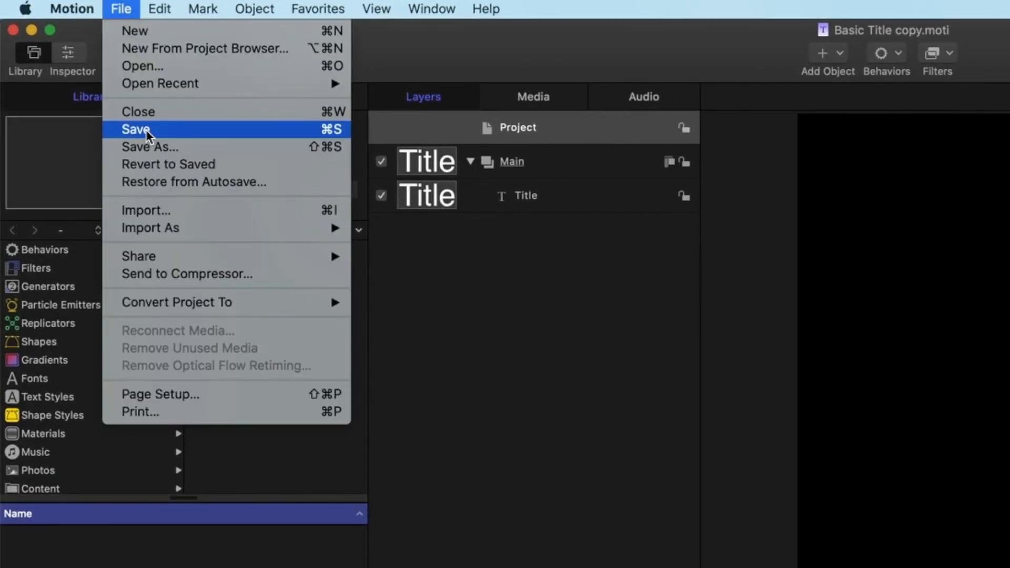
{"action": "left_click", "coordinate": [135, 129]}
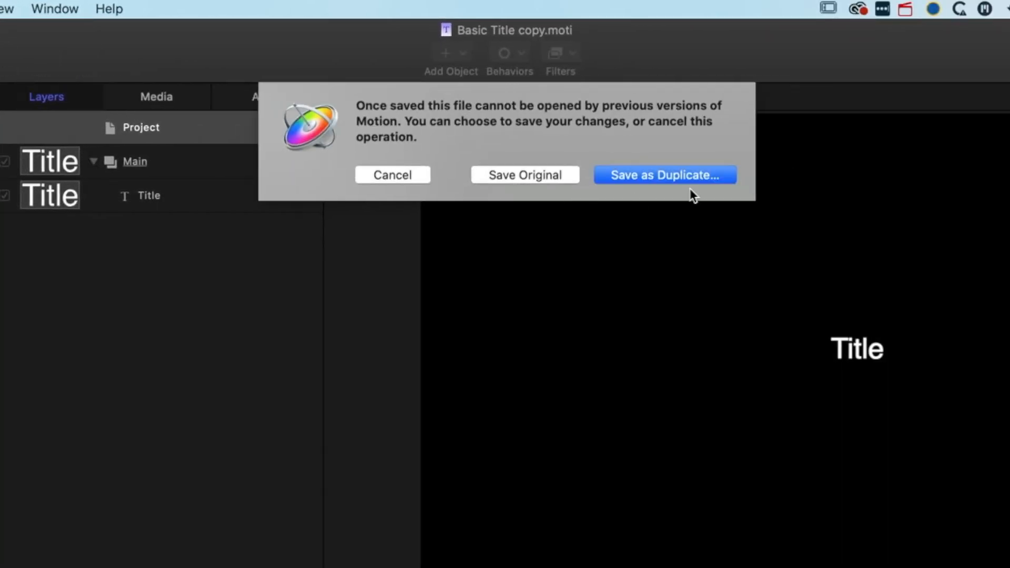
{"action": "mouse_move", "coordinate": [683, 182]}
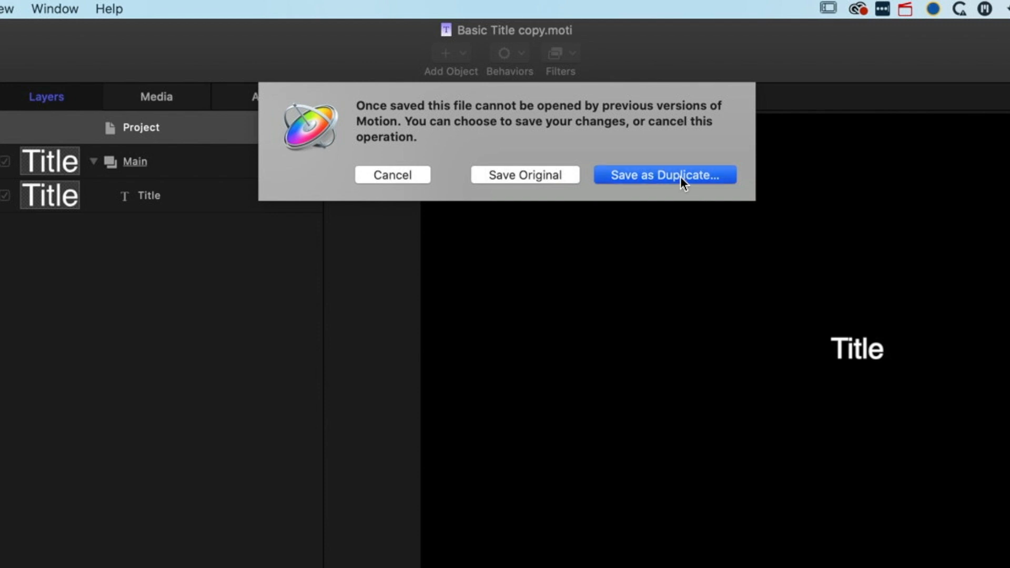
Confirm the save, create a new '_Favorites' category, and enter template name 'Basic Title'.
{"action": "left_click", "coordinate": [664, 175]}
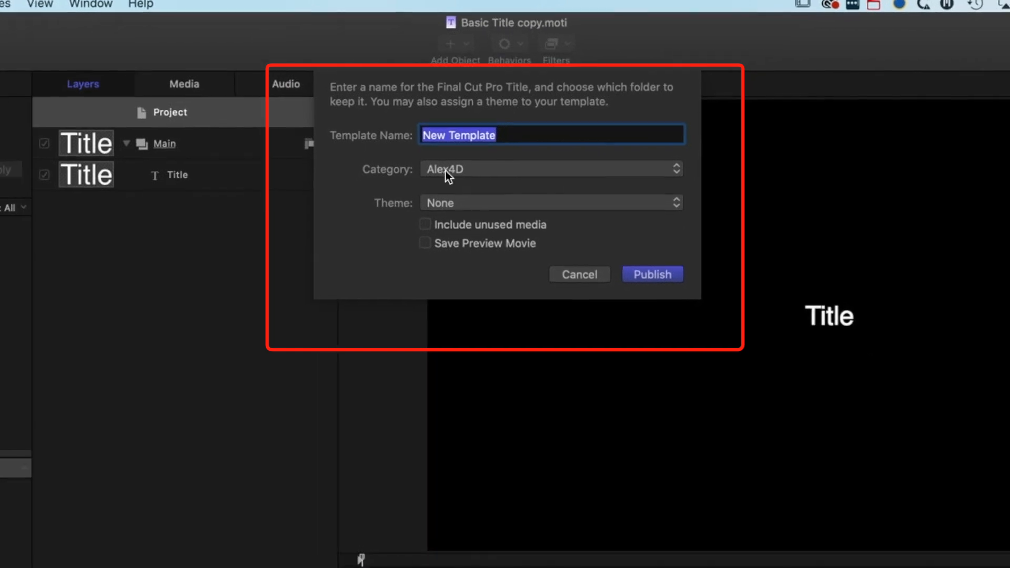
{"action": "left_click", "coordinate": [550, 169]}
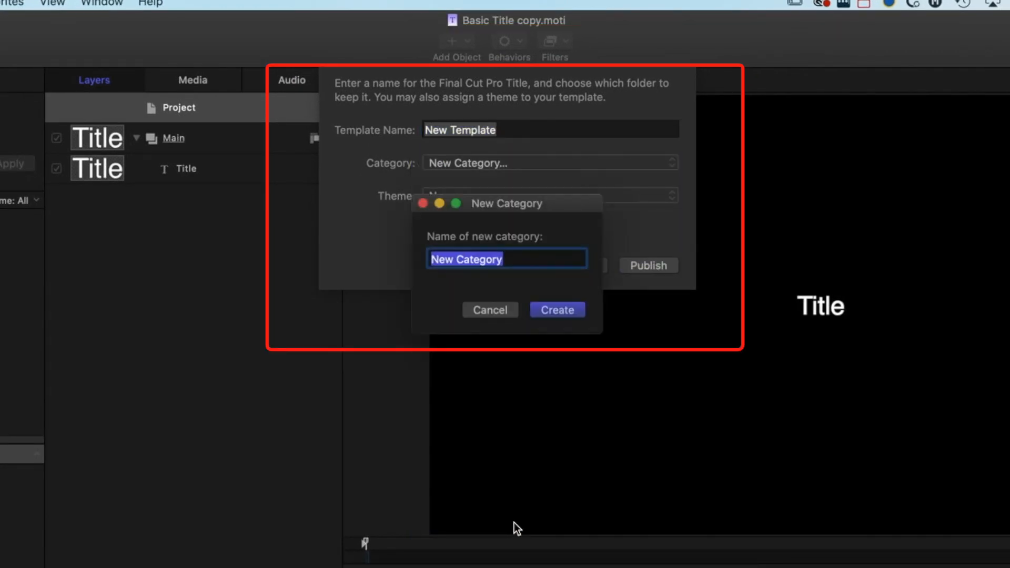
{"action": "type", "text": "_F"}
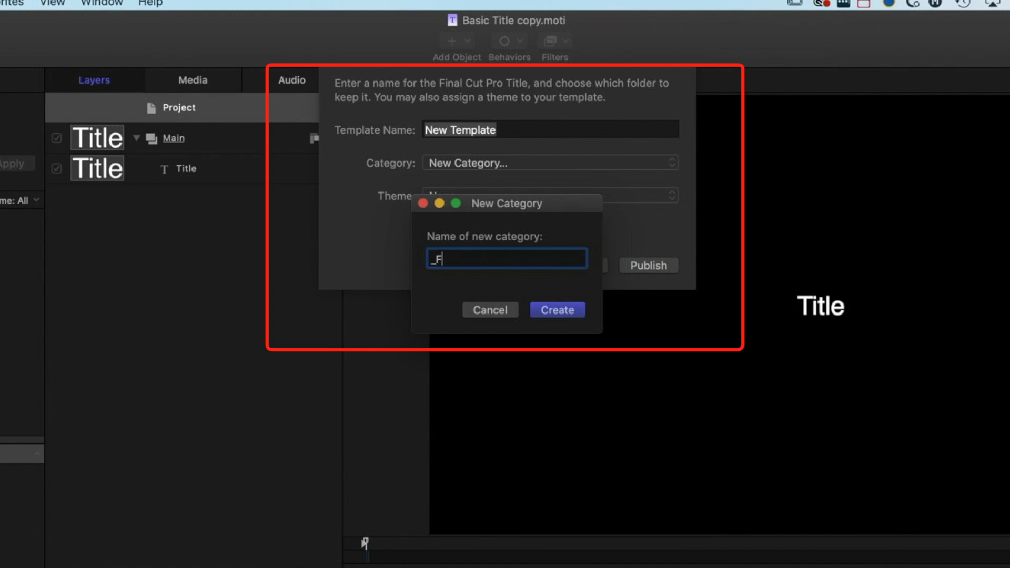
{"action": "type", "text": "avorites"}
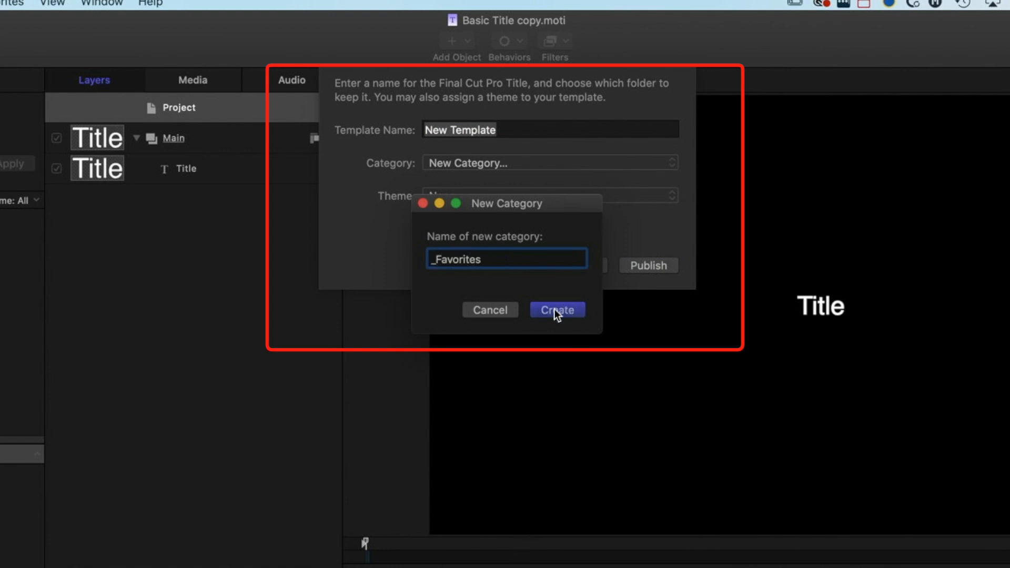
{"action": "left_click", "coordinate": [557, 310]}
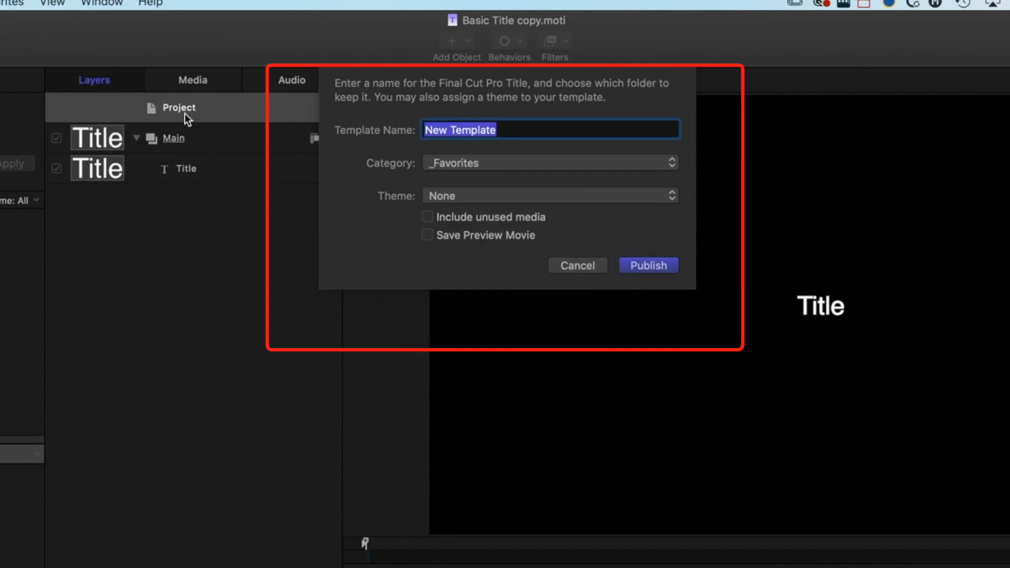
{"action": "type", "text": "Basic Tit"}
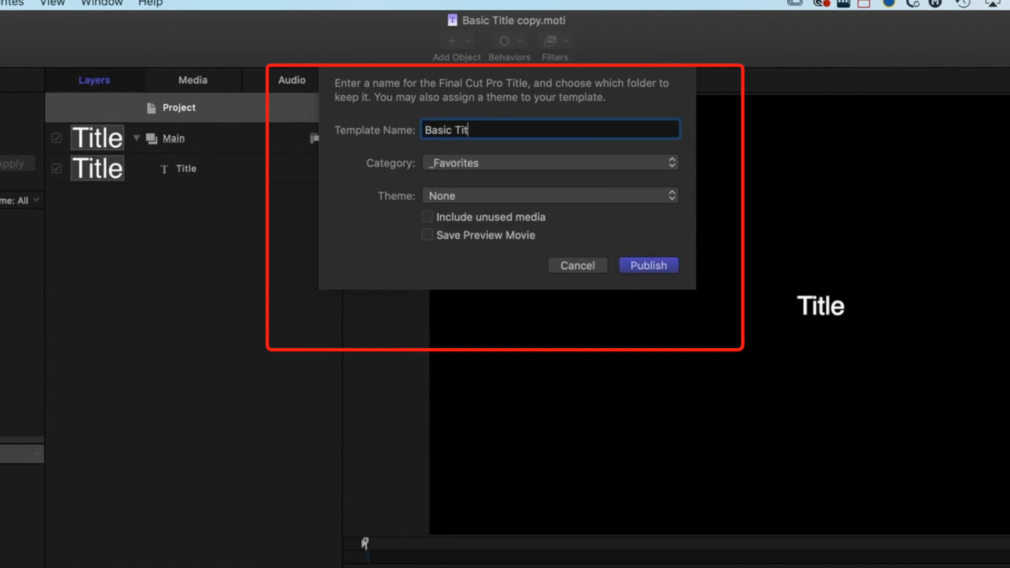
{"action": "type", "text": "le"}
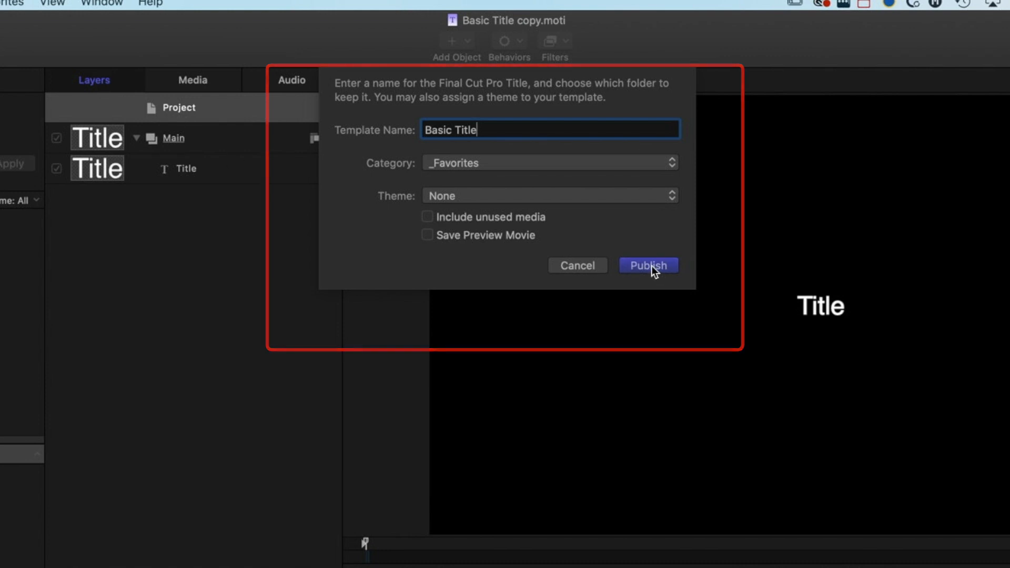
Publish Basic Title, view _Favorites, then bring up options for Tap5a's Multiline Text Background.
{"action": "left_click", "coordinate": [649, 265]}
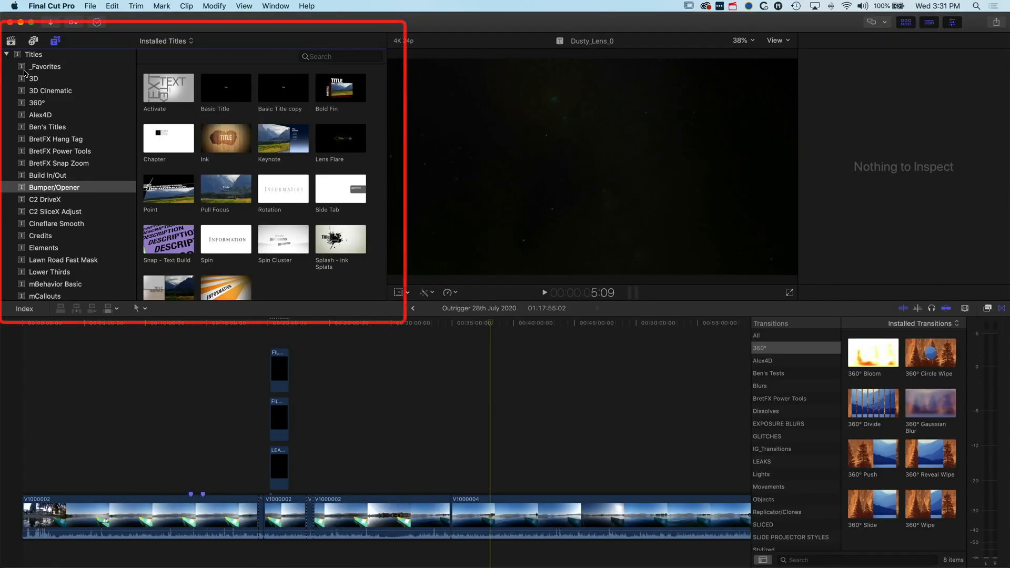
{"action": "left_click", "coordinate": [44, 67]}
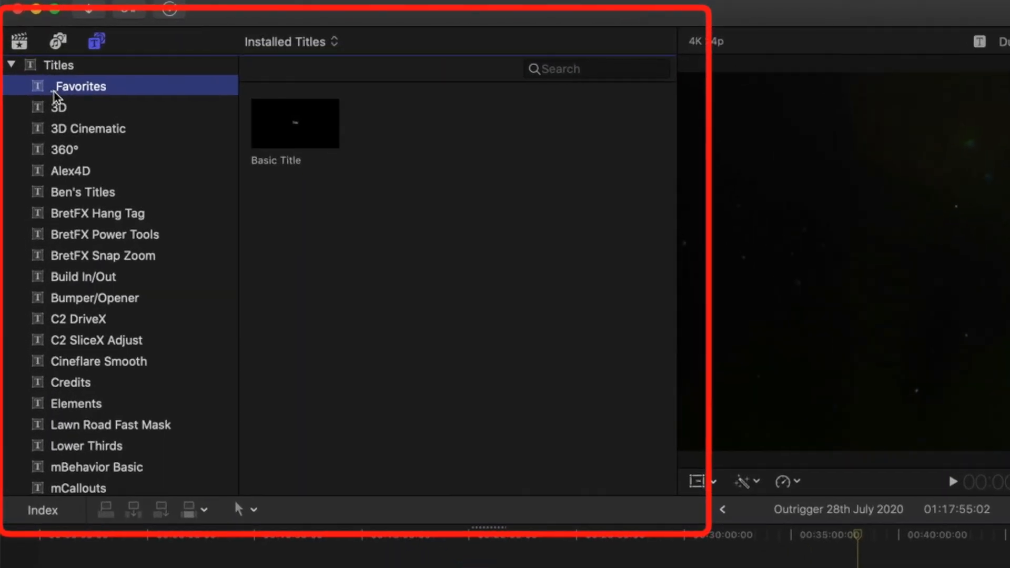
{"action": "mouse_move", "coordinate": [81, 86]}
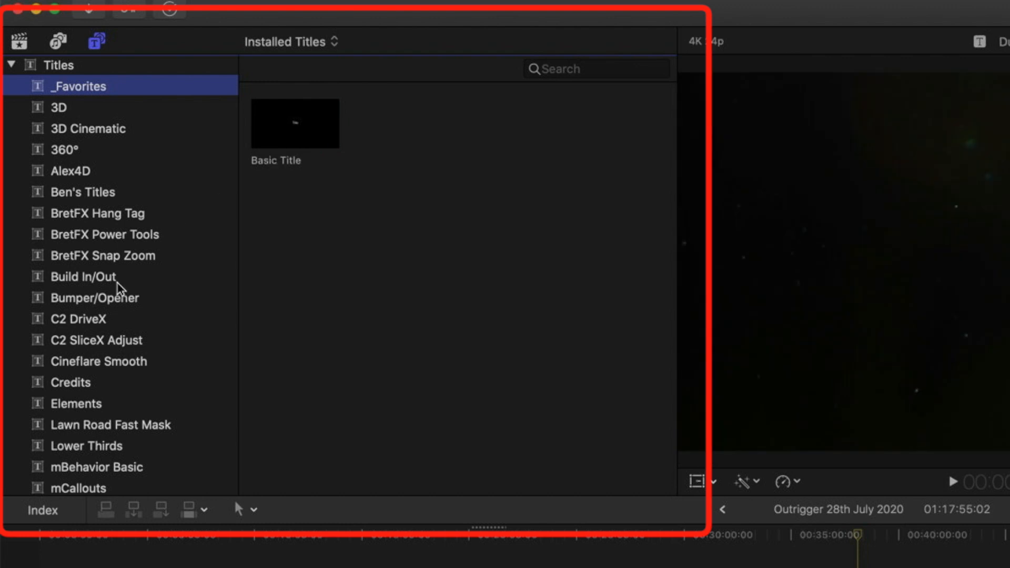
{"action": "scroll", "scroll_direction": "down", "scroll_amount": 3}
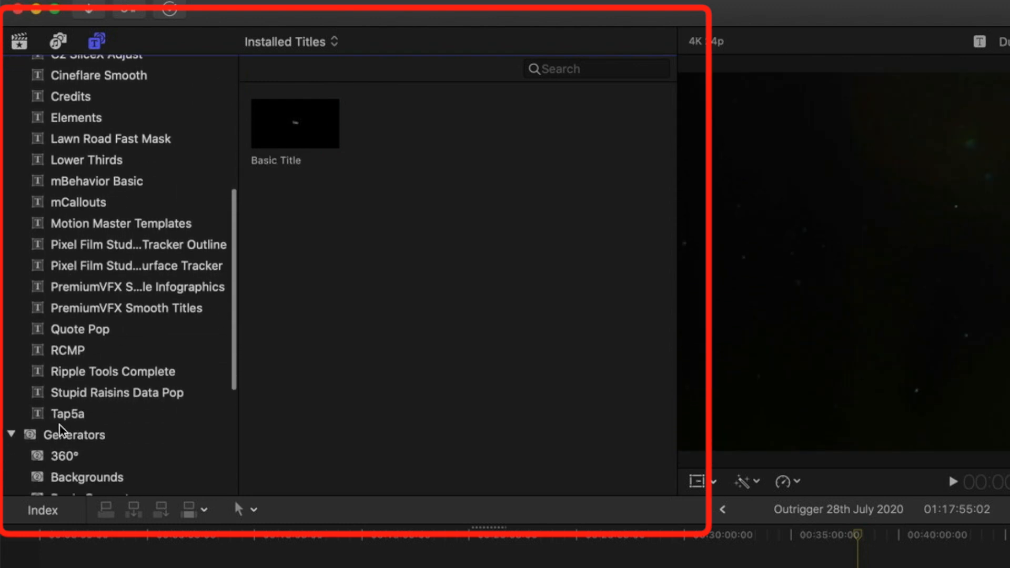
{"action": "left_click", "coordinate": [65, 413]}
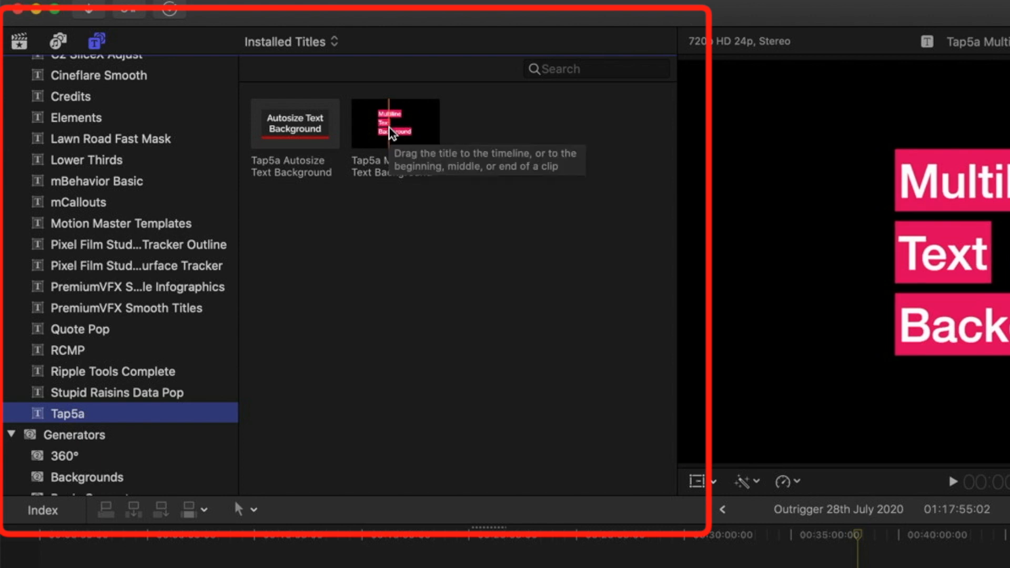
{"action": "right_click", "coordinate": [396, 121]}
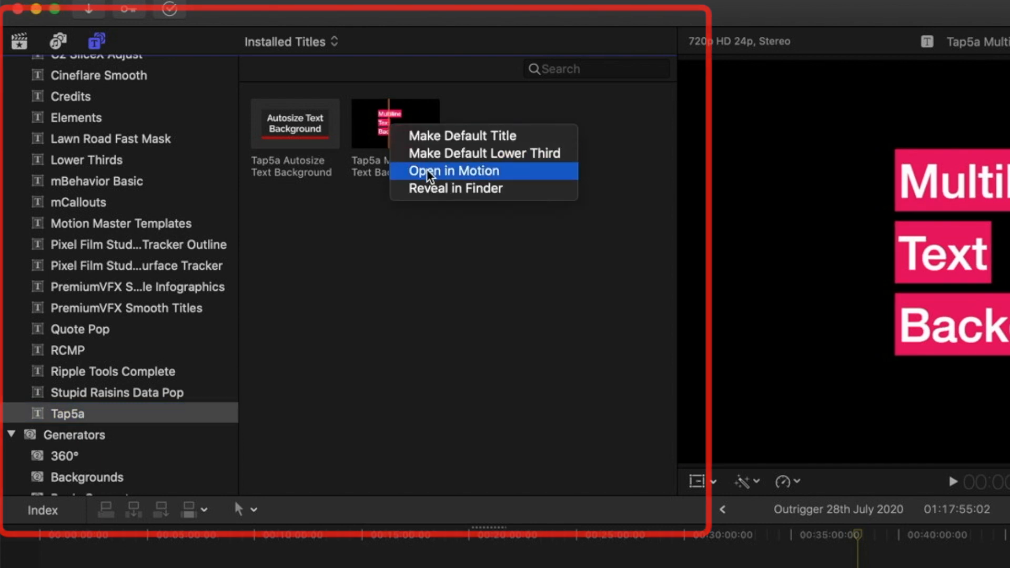
Open the Tap5a title in Motion and publish it as 'Multiline Text Background' under _Favorites.
{"action": "left_click", "coordinate": [454, 171]}
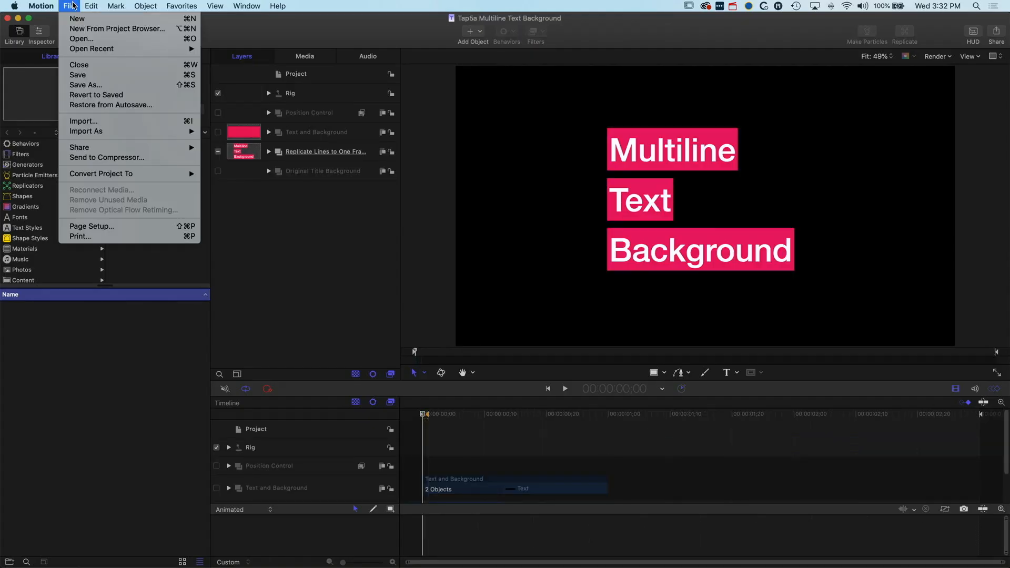
{"action": "left_click", "coordinate": [79, 147]}
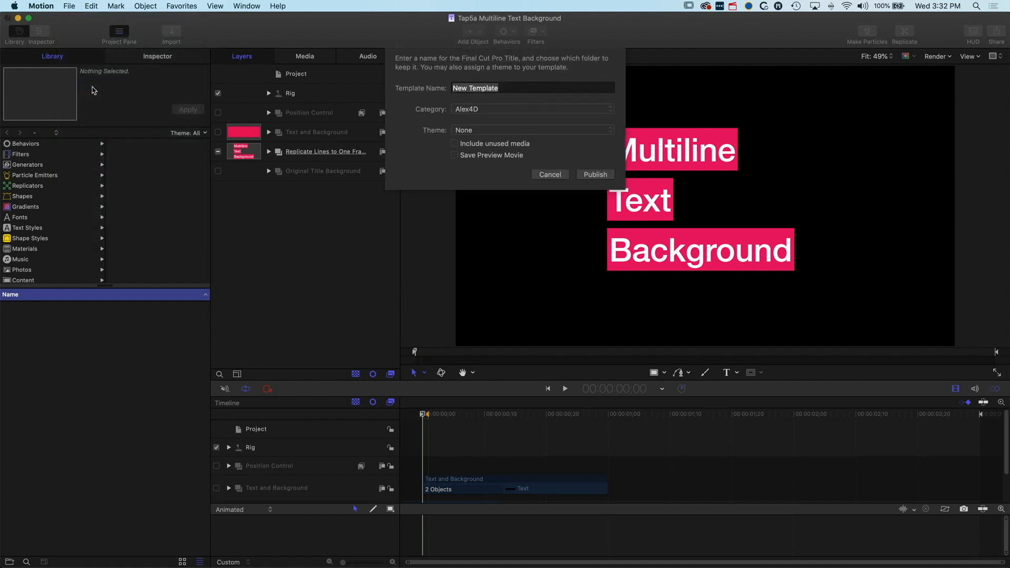
{"action": "left_click", "coordinate": [532, 109]}
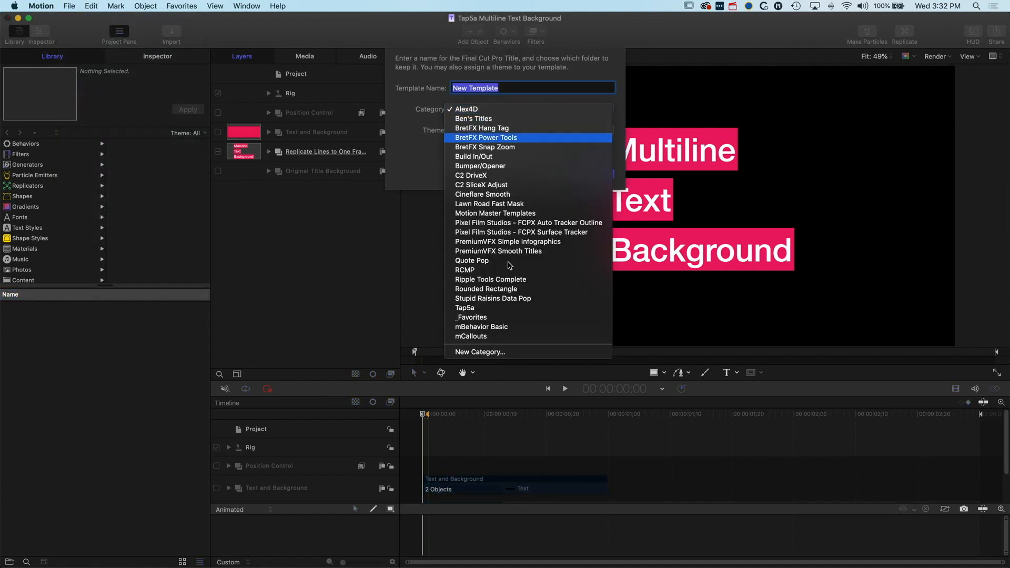
{"action": "left_click", "coordinate": [471, 317]}
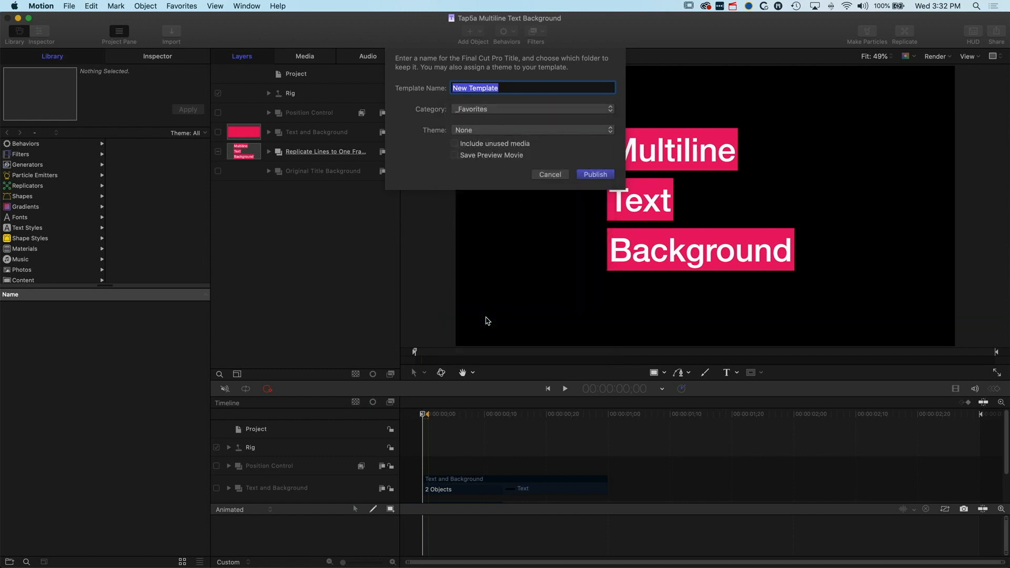
{"action": "type", "text": "Multiline Text Back"}
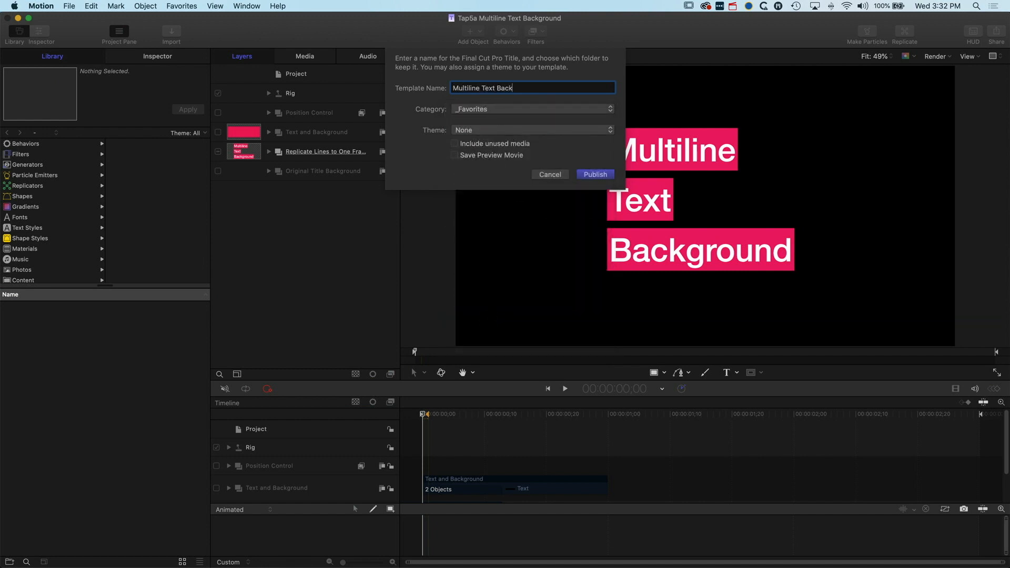
{"action": "left_click", "coordinate": [593, 175]}
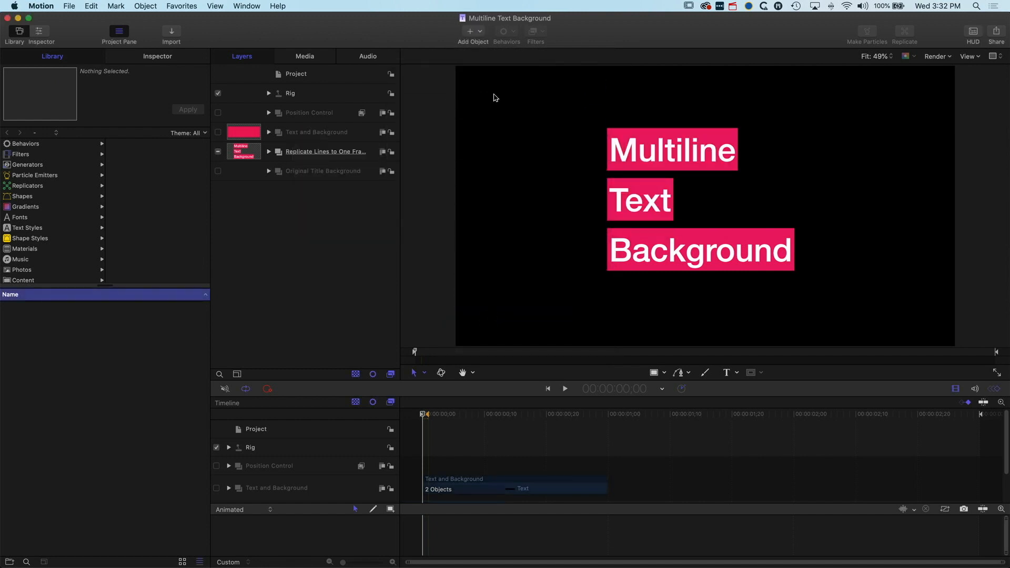
{"action": "mouse_move", "coordinate": [263, 58]}
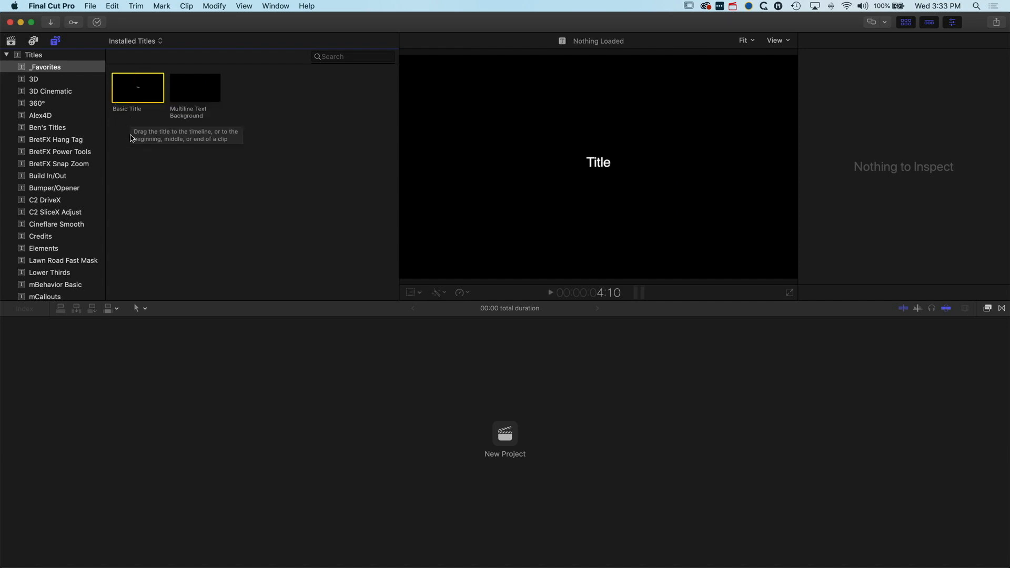
View the _Favorites titles, then open a copy of the Blur > Gaussian effect in Motion.
{"action": "left_click", "coordinate": [45, 67]}
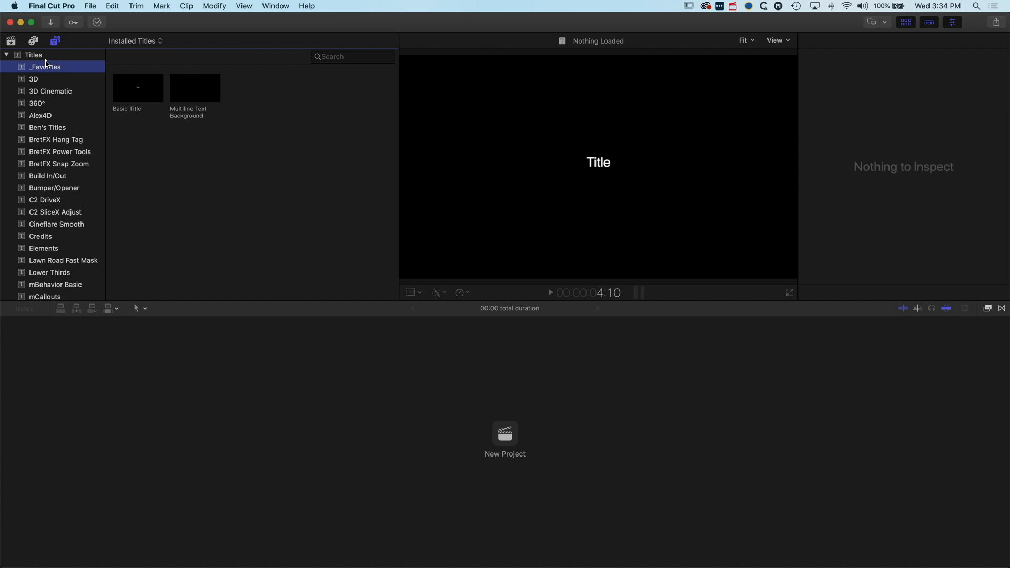
{"action": "mouse_move", "coordinate": [991, 313]}
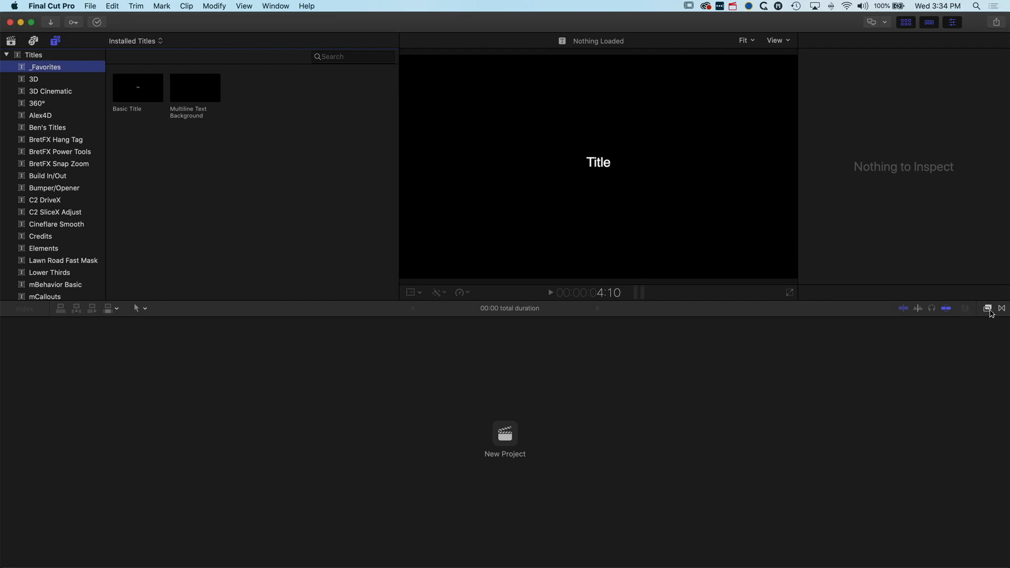
{"action": "left_click", "coordinate": [988, 307]}
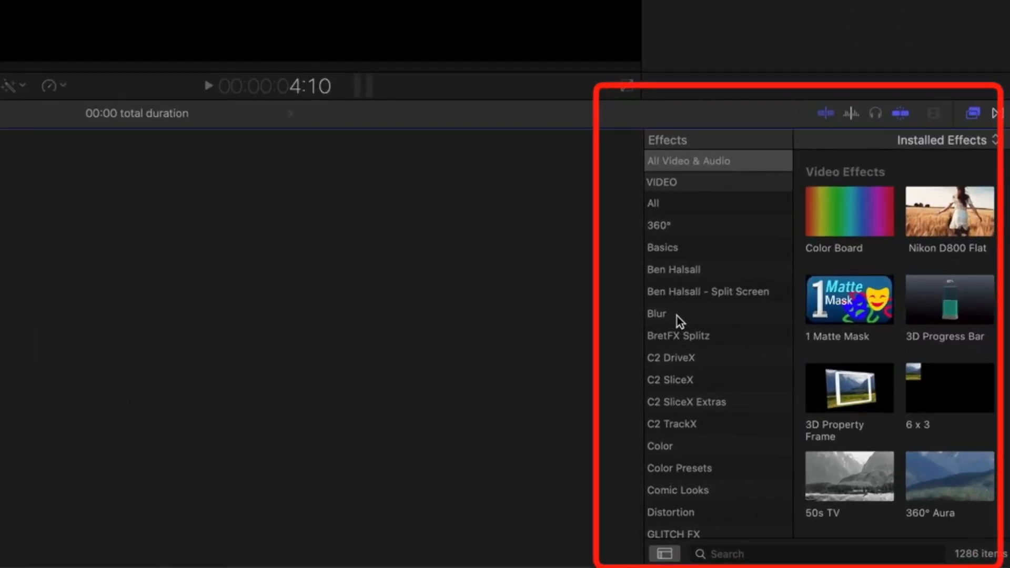
{"action": "left_click", "coordinate": [657, 313]}
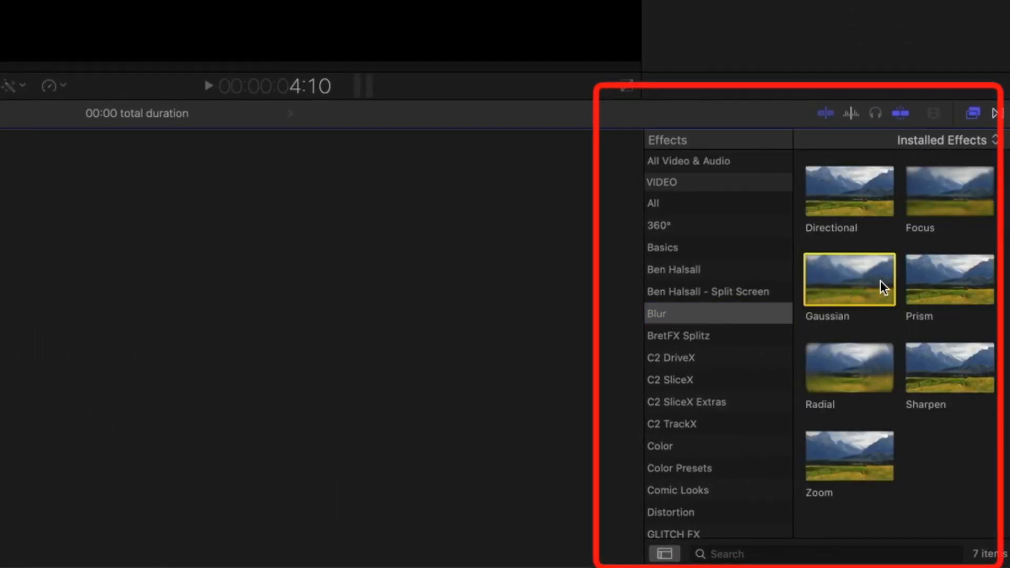
{"action": "right_click", "coordinate": [849, 279]}
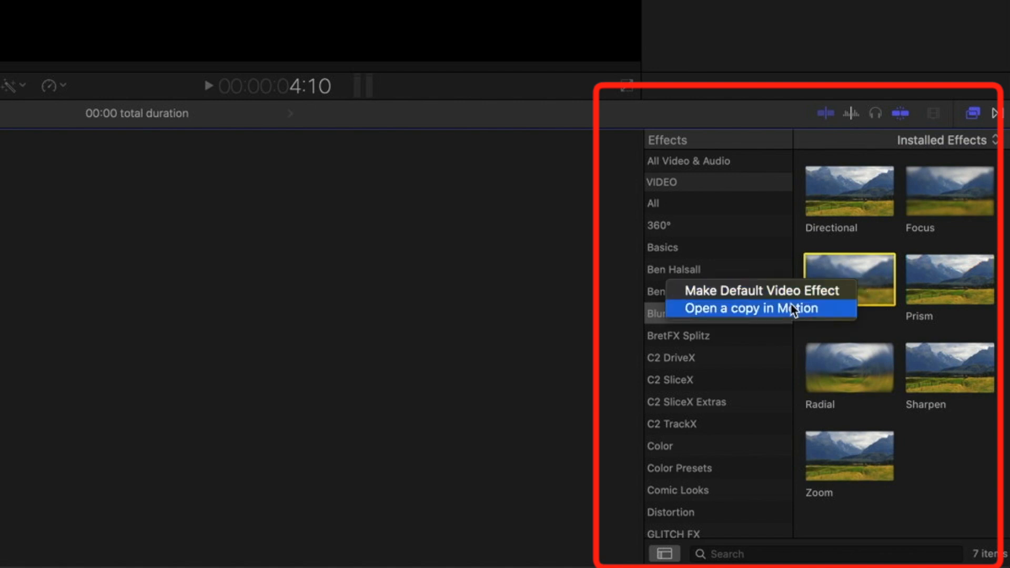
{"action": "left_click", "coordinate": [752, 308]}
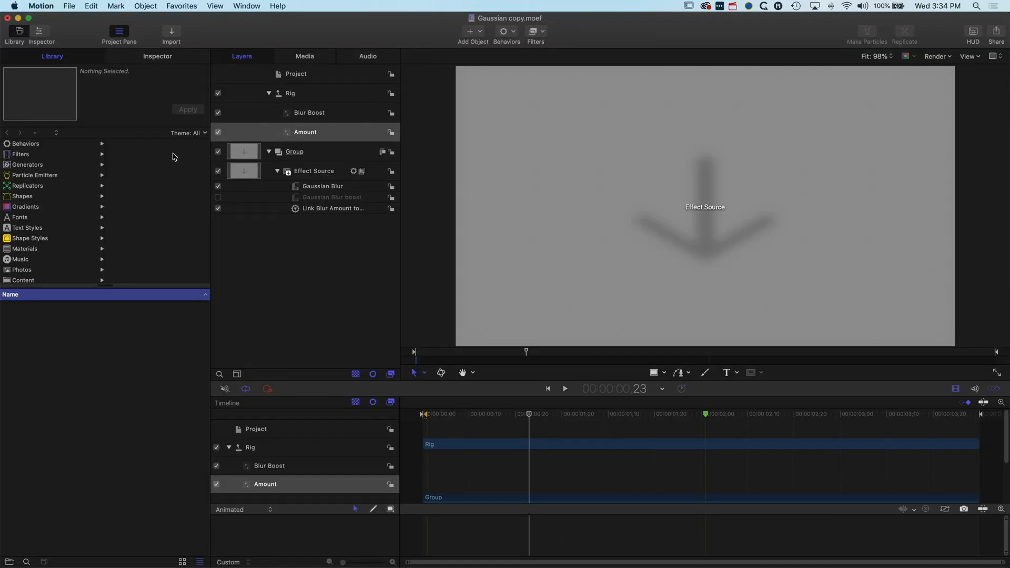
Create a new '_Favorites' effect category and publish the copy as 'Gaussian Blur'.
{"action": "left_click", "coordinate": [69, 6]}
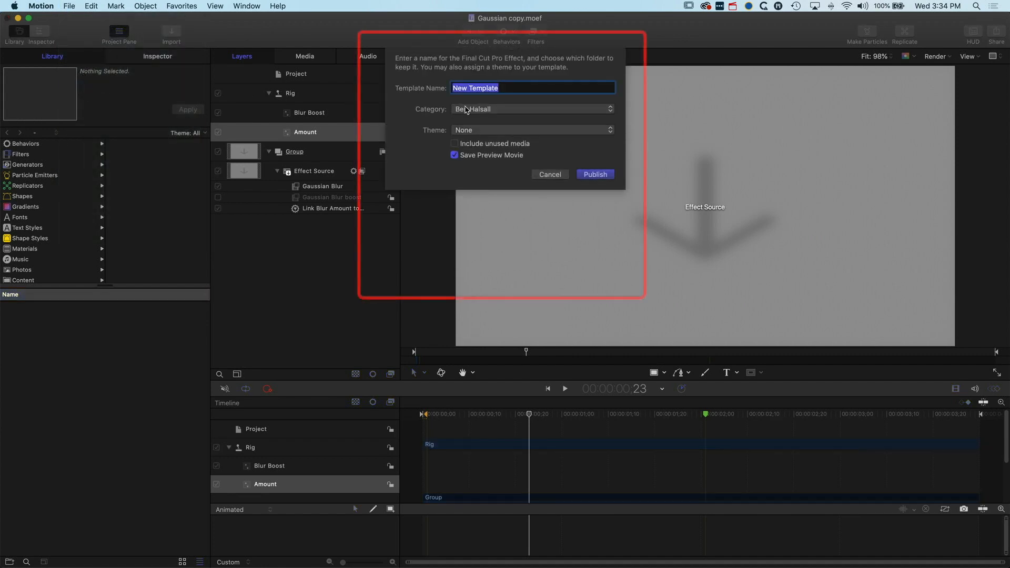
{"action": "left_click", "coordinate": [532, 109]}
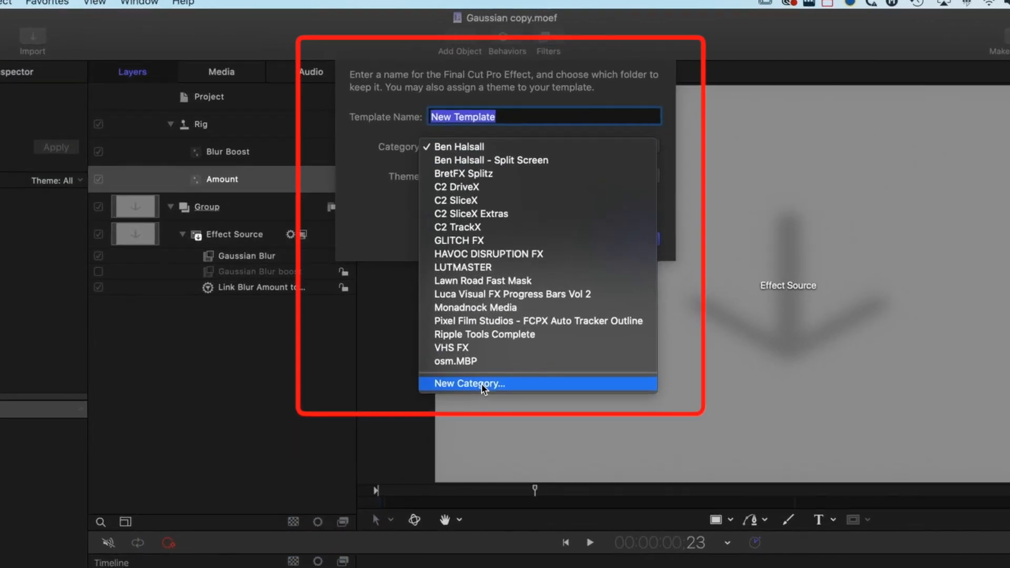
{"action": "left_click", "coordinate": [469, 384]}
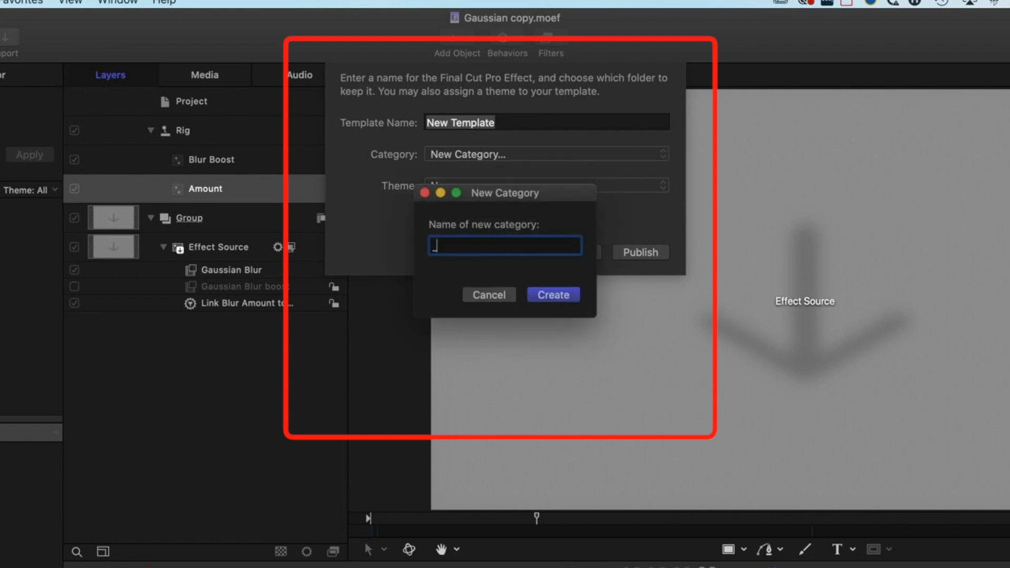
{"action": "type", "text": "Favorite"}
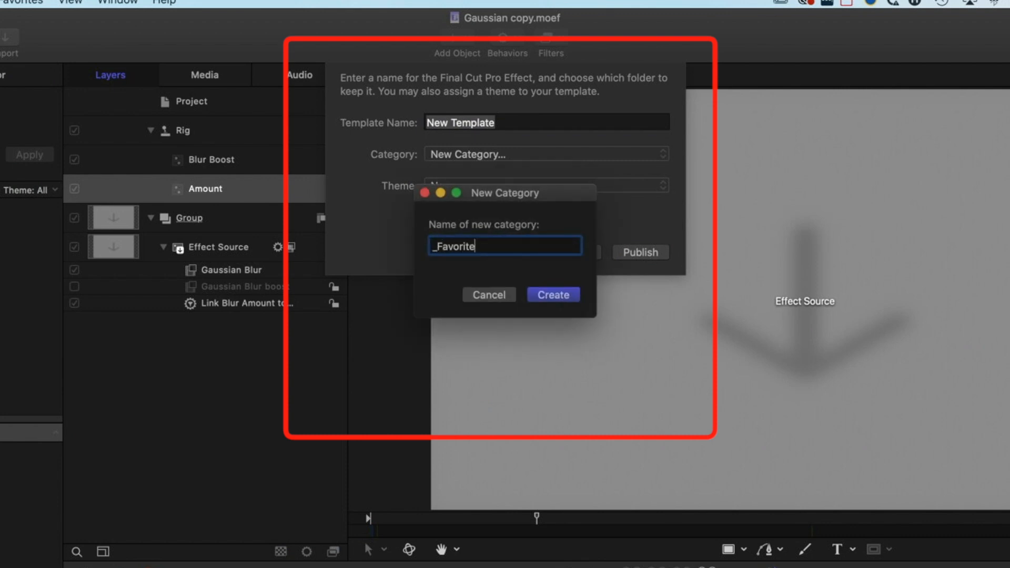
{"action": "type", "text": "s"}
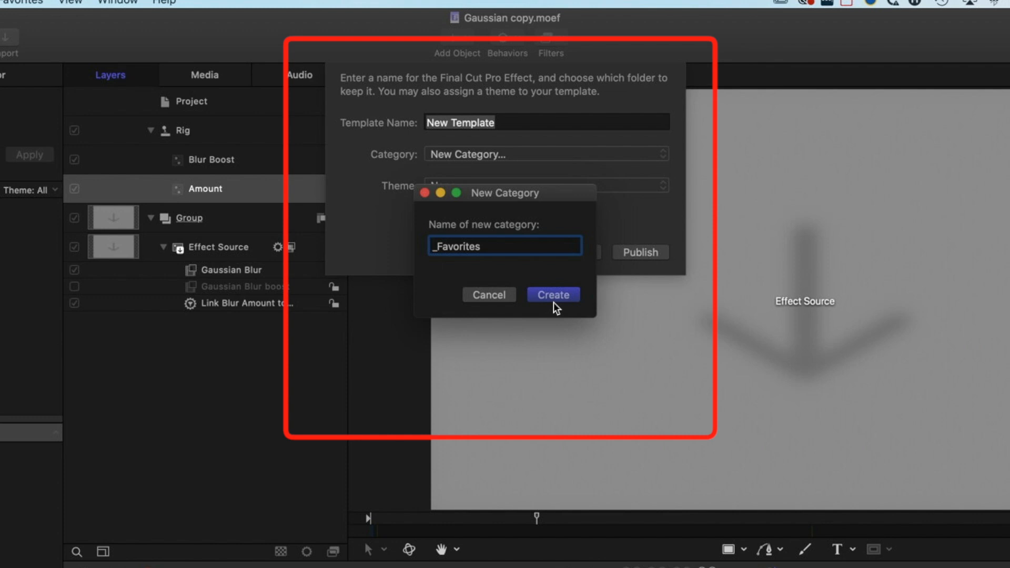
{"action": "left_click", "coordinate": [554, 295]}
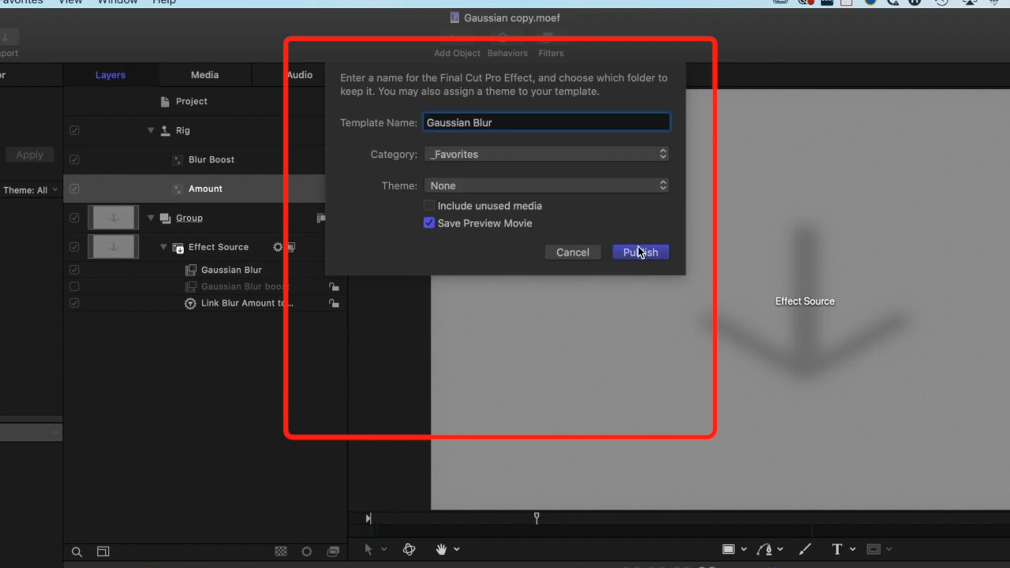
{"action": "left_click", "coordinate": [640, 251]}
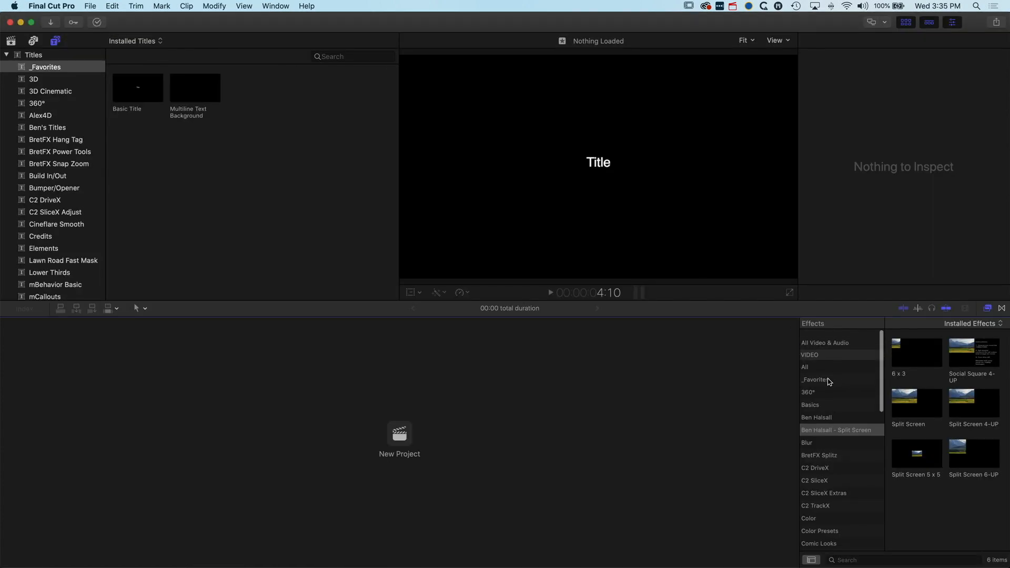
Select the _Favorites effects category to see the Gaussian Blur effect.
{"action": "left_click", "coordinate": [815, 372]}
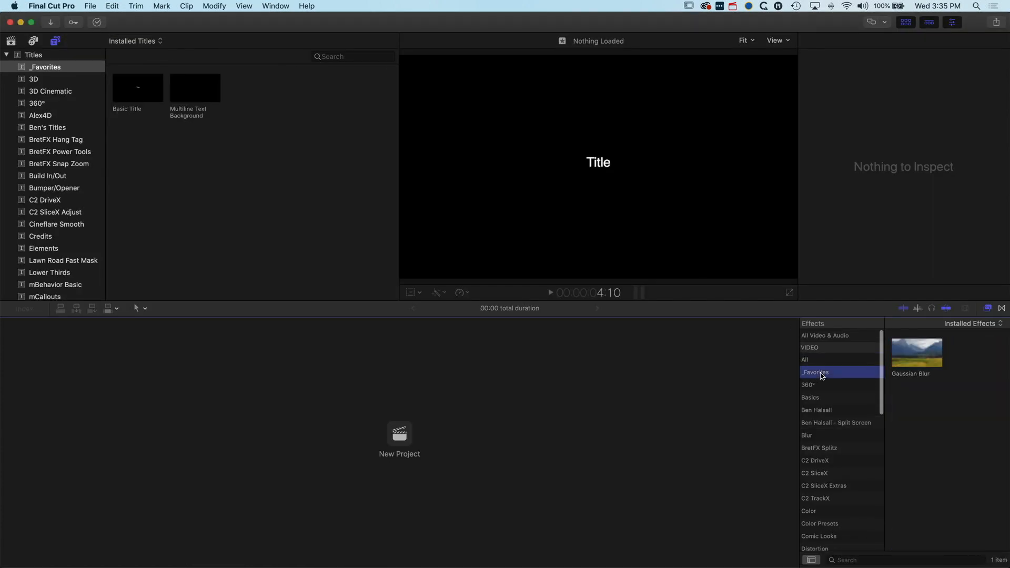
{"action": "mouse_move", "coordinate": [833, 372]}
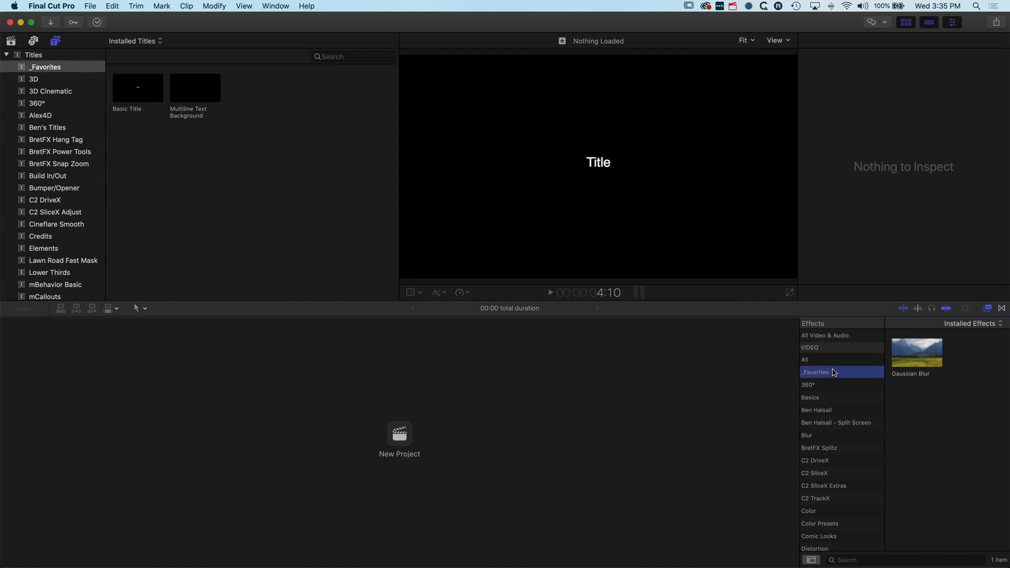
{"action": "mouse_move", "coordinate": [828, 397]}
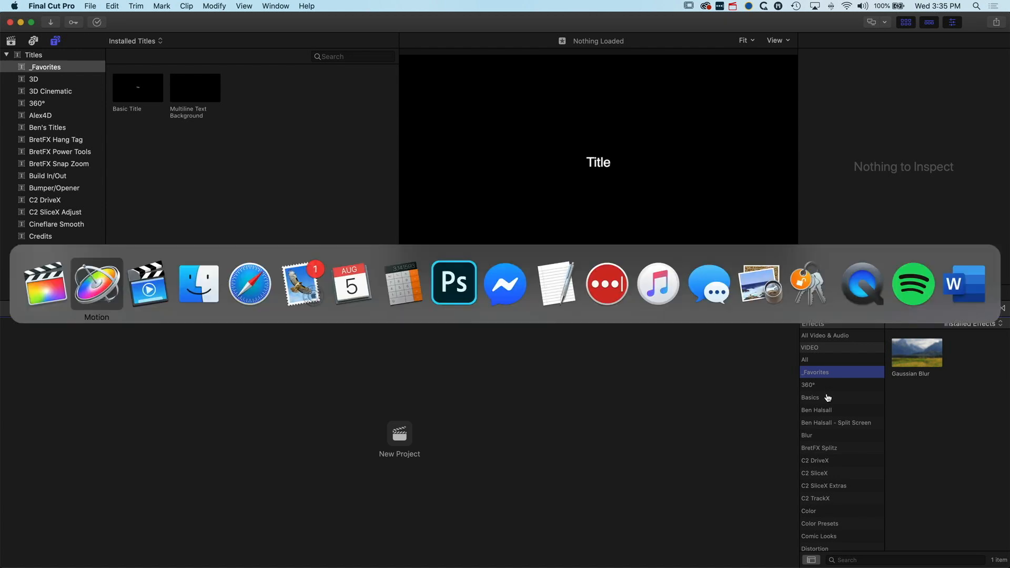
In Finder, expand Build In/Out in the Titles folder and show the enclosing folder path.
{"action": "left_click", "coordinate": [198, 284]}
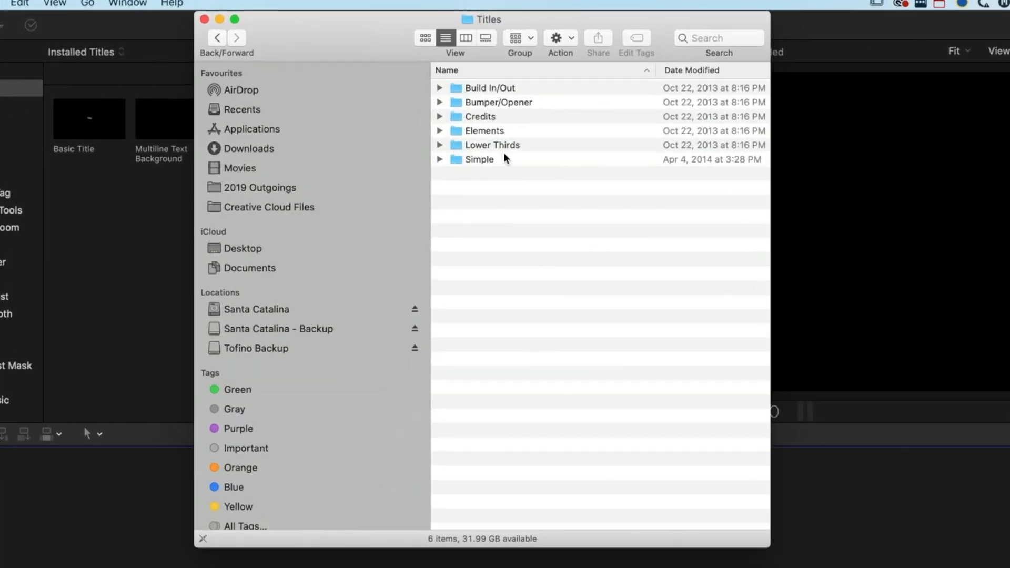
{"action": "mouse_move", "coordinate": [473, 24]}
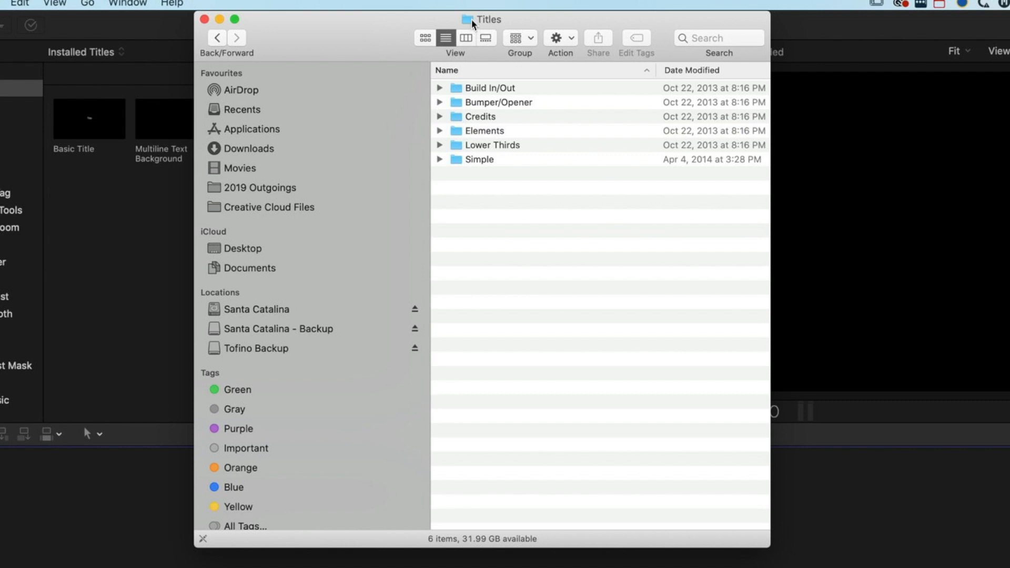
{"action": "mouse_move", "coordinate": [442, 92]}
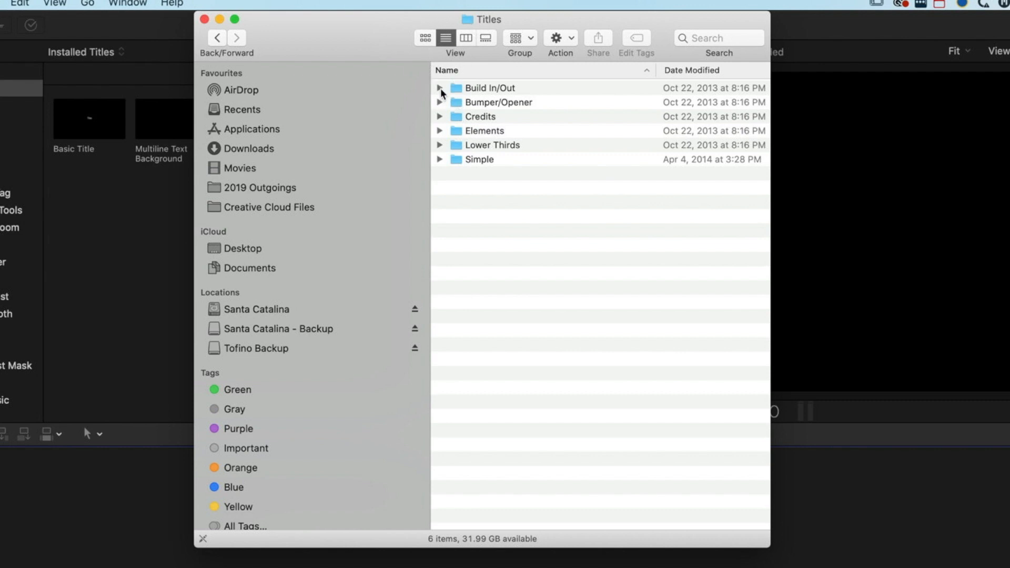
{"action": "left_click", "coordinate": [440, 88]}
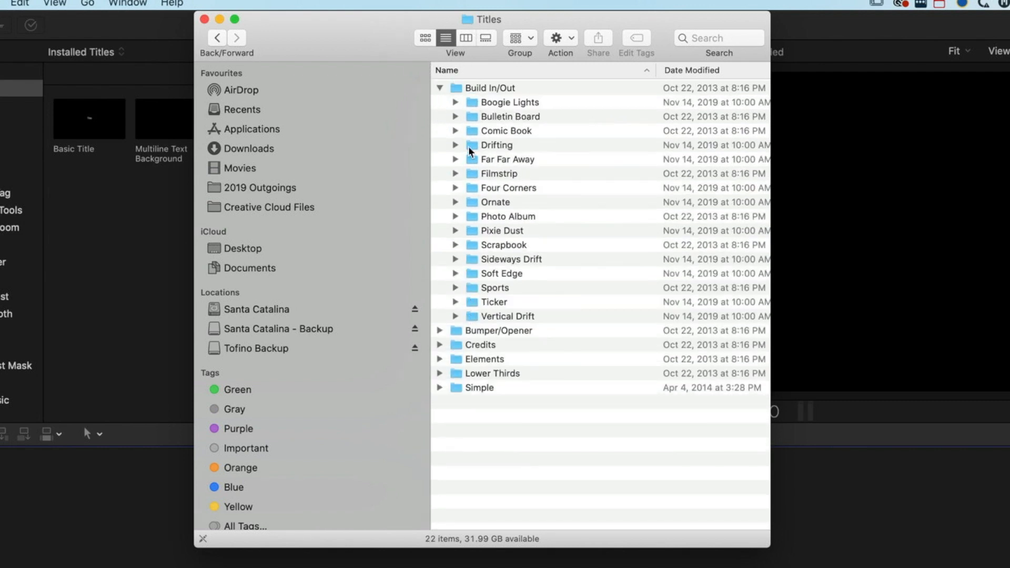
{"action": "left_click", "coordinate": [483, 19]}
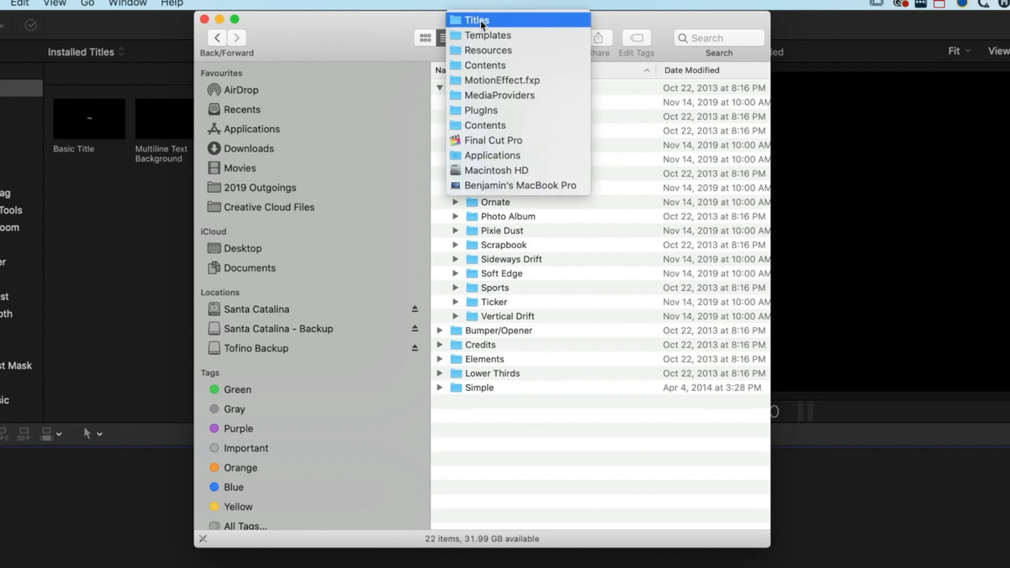
{"action": "mouse_move", "coordinate": [509, 141]}
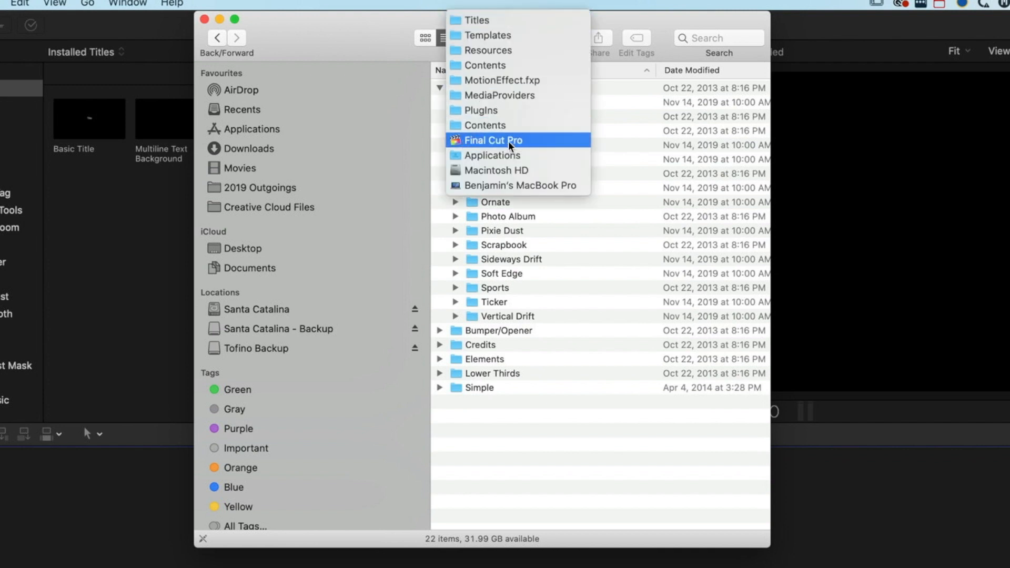
{"action": "mouse_move", "coordinate": [510, 145]}
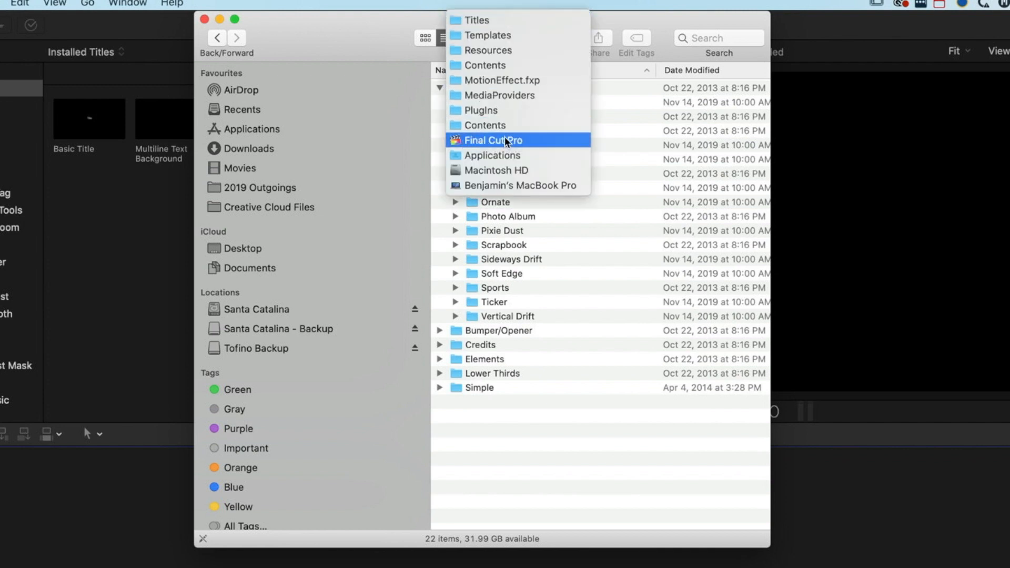
{"action": "mouse_move", "coordinate": [499, 95]}
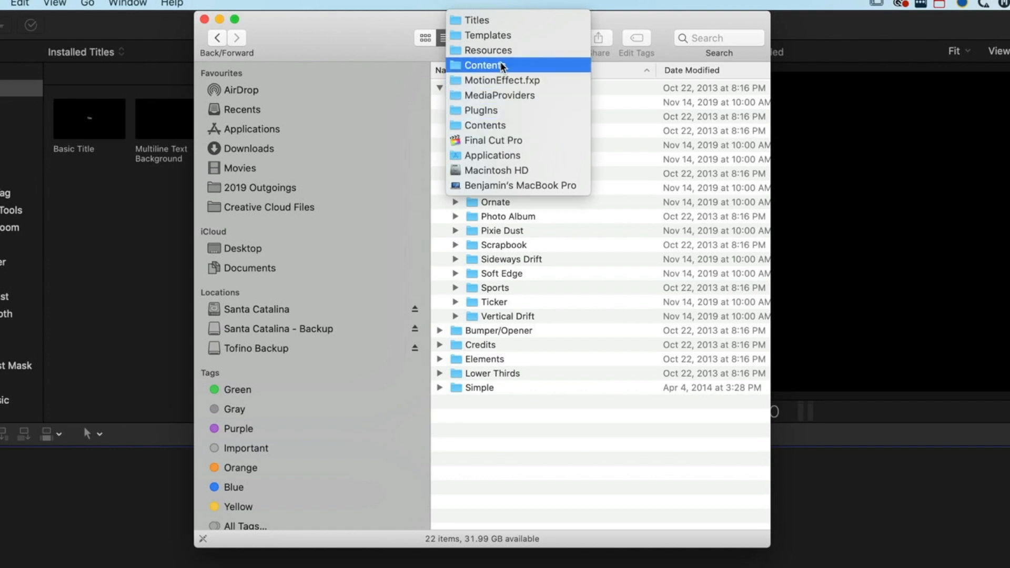
{"action": "mouse_move", "coordinate": [491, 31]}
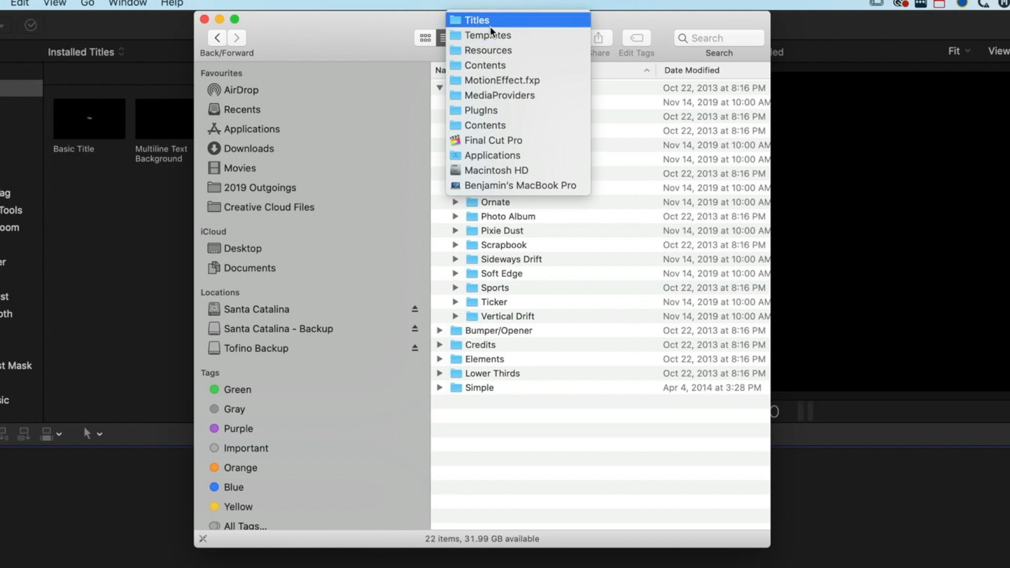
{"action": "mouse_move", "coordinate": [489, 35]}
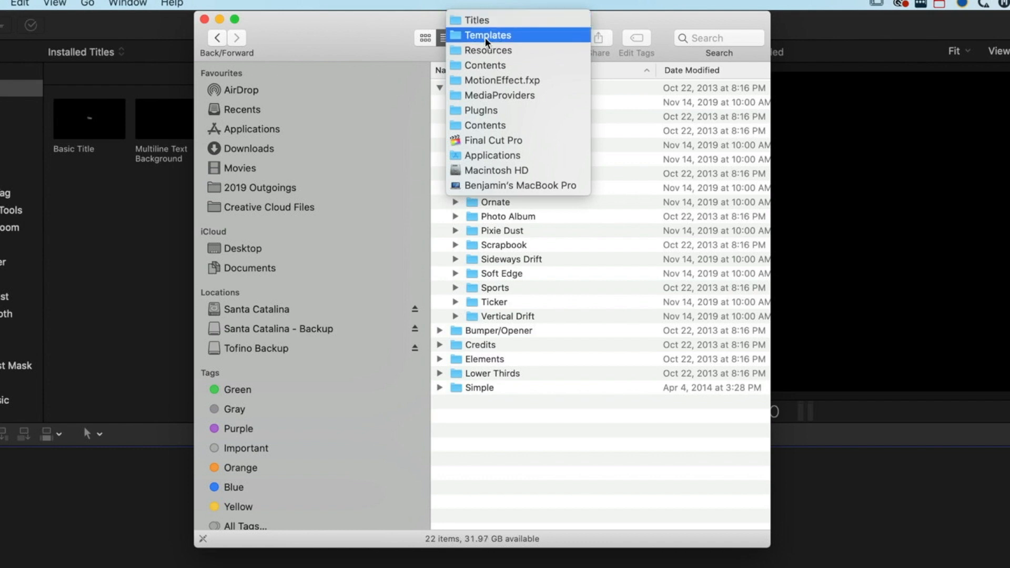
Open Templates, expand Effects and Light, and select the Glow effect folder.
{"action": "left_click", "coordinate": [487, 35]}
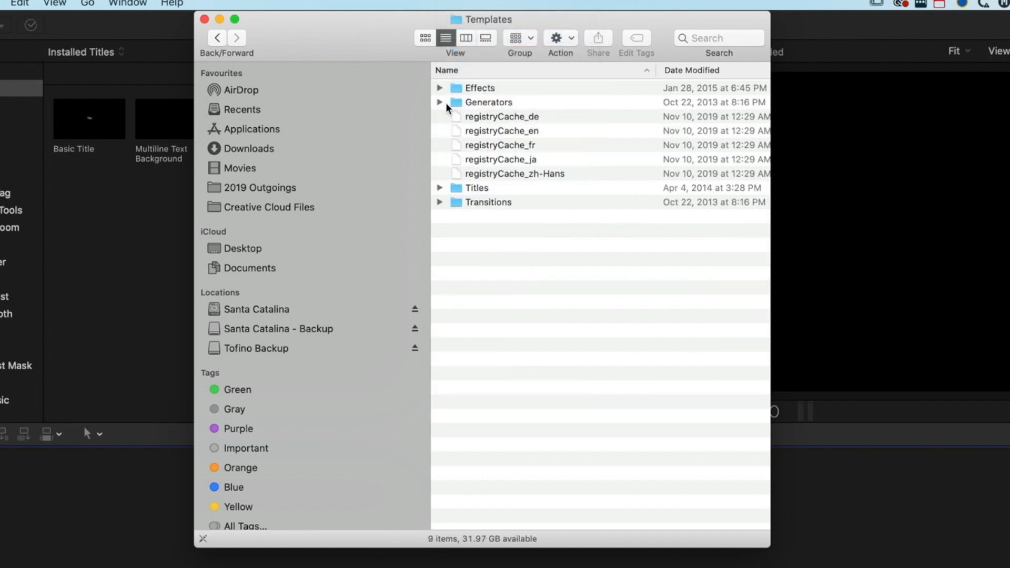
{"action": "mouse_move", "coordinate": [440, 90]}
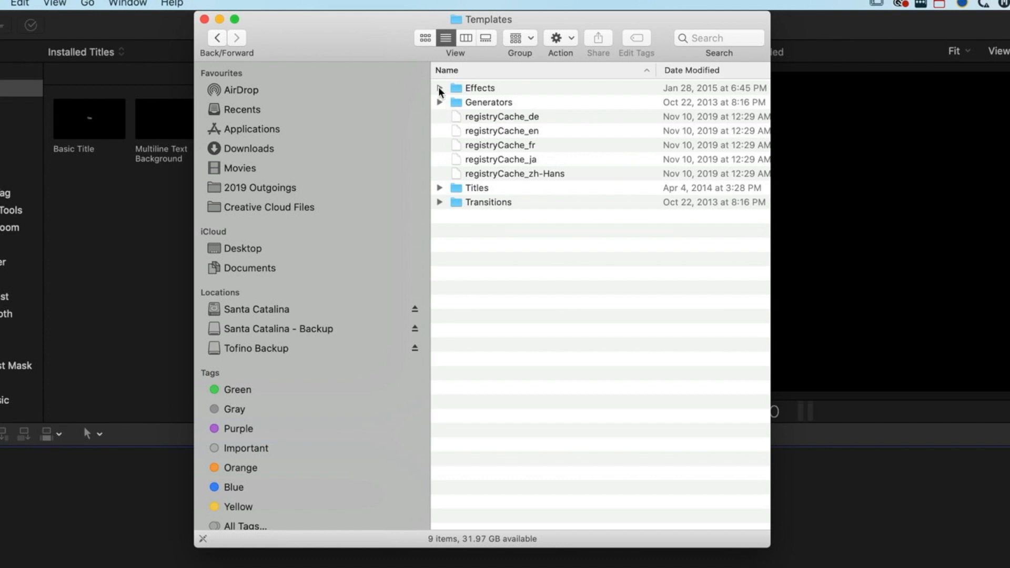
{"action": "left_click", "coordinate": [439, 88]}
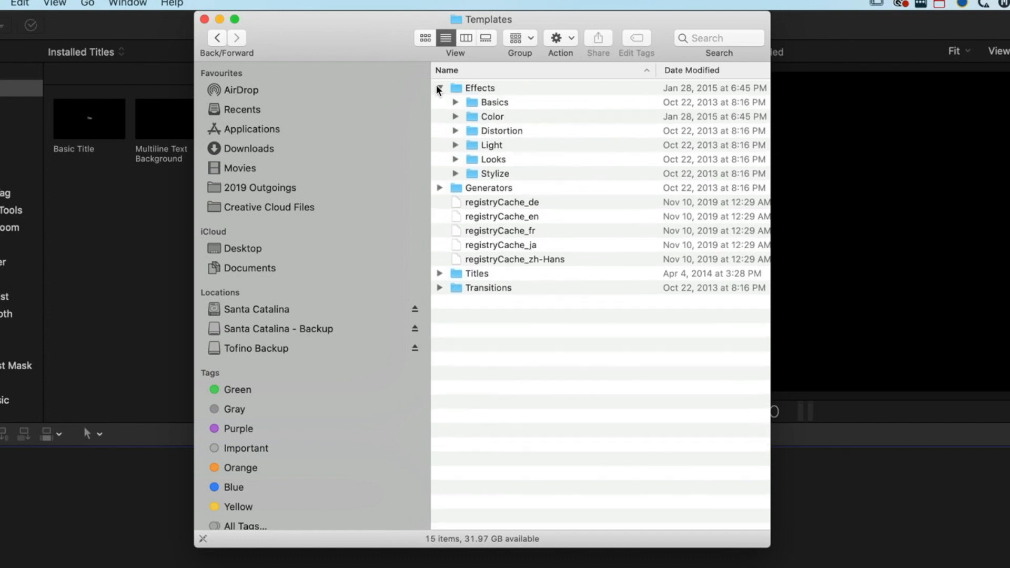
{"action": "left_click", "coordinate": [439, 89]}
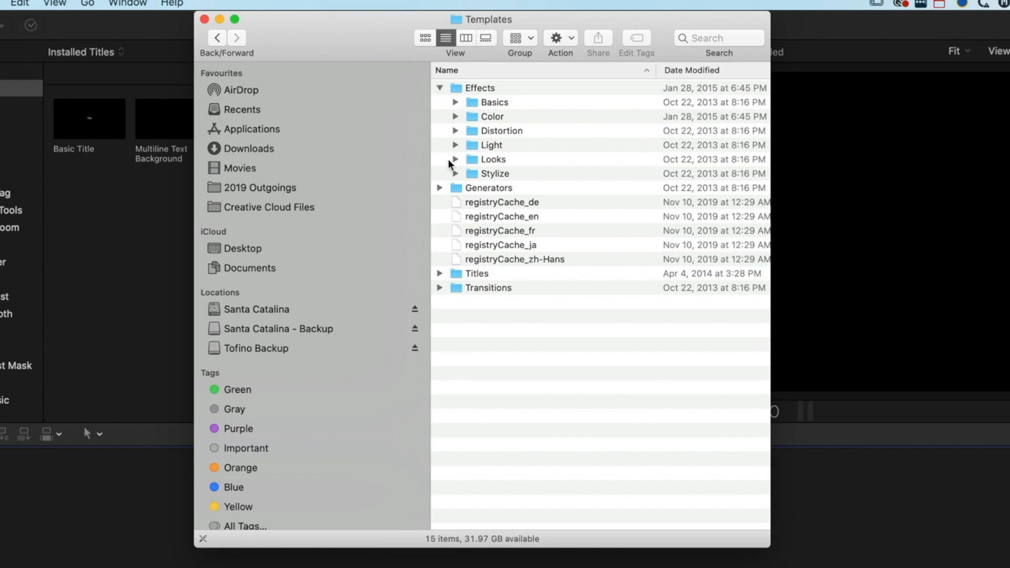
{"action": "left_click", "coordinate": [455, 146]}
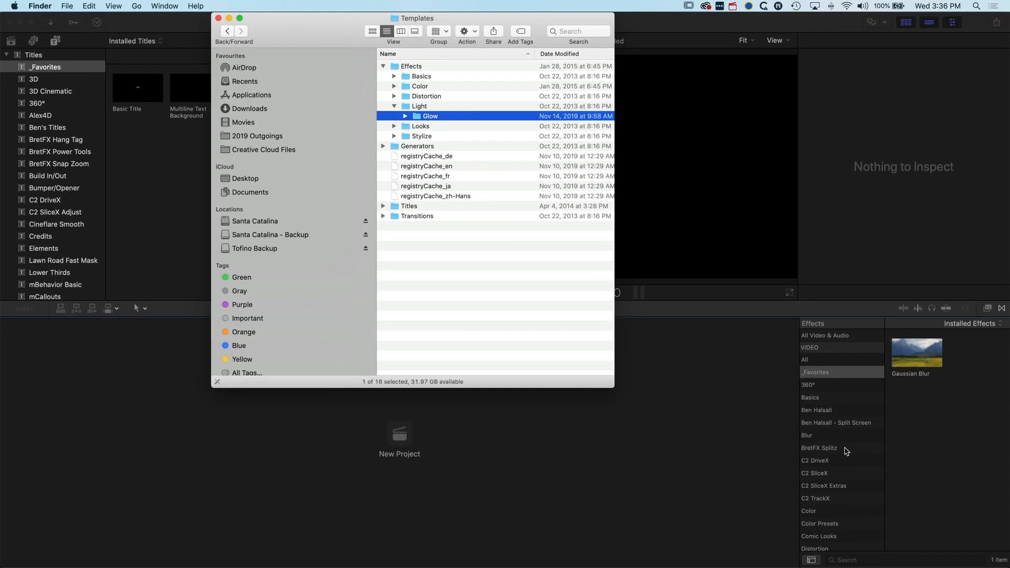
{"action": "scroll", "scroll_direction": "down", "scroll_amount": 3}
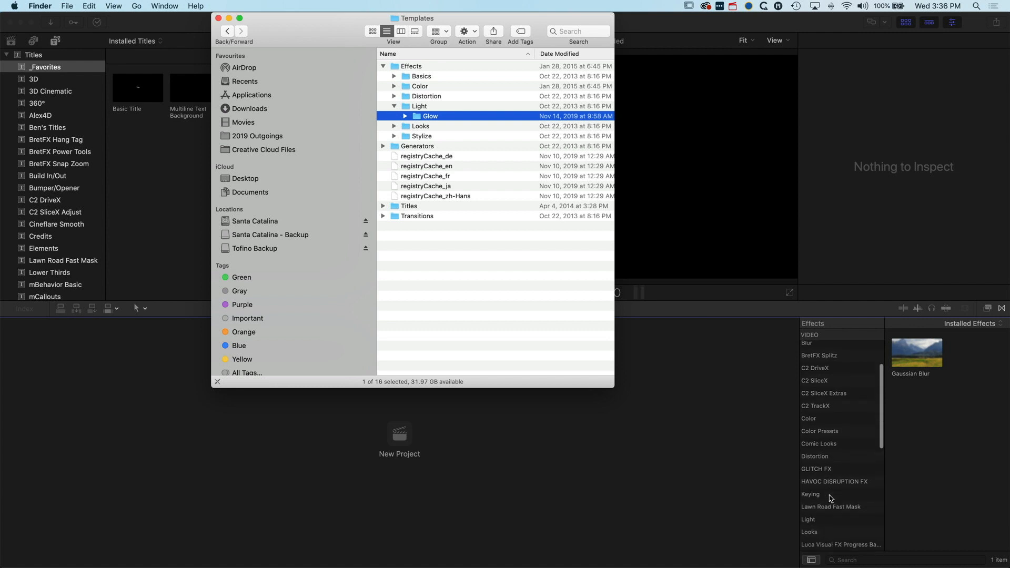
{"action": "scroll", "scroll_direction": "down", "scroll_amount": 3}
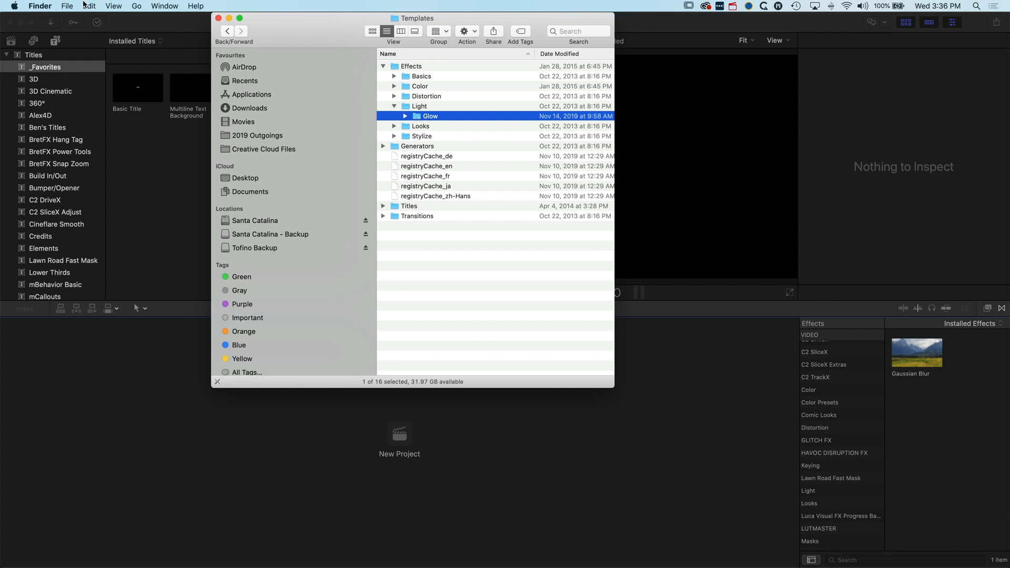
Open a second Finder window and browse to Movies > Motion Templates.
{"action": "left_click", "coordinate": [89, 6]}
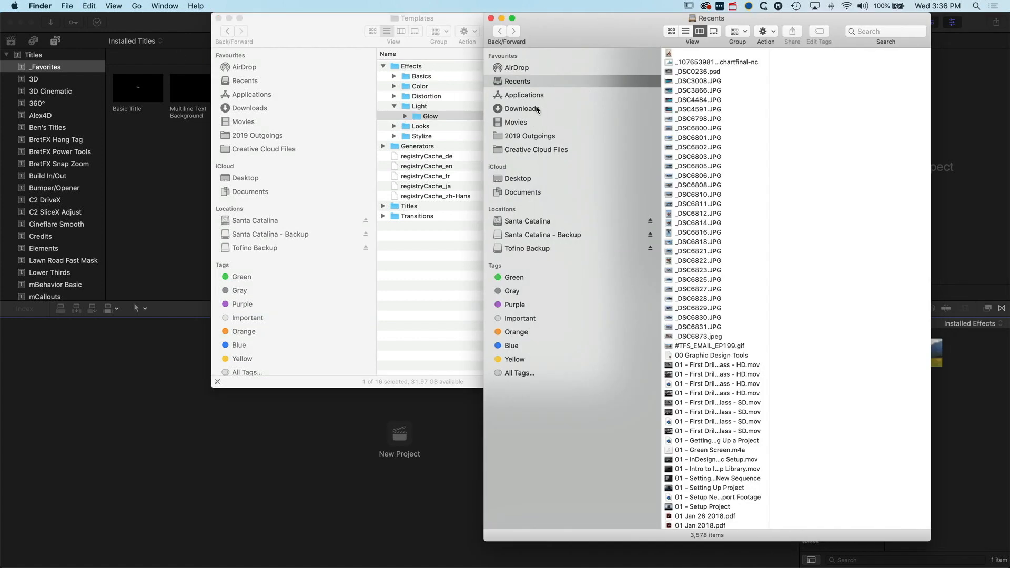
{"action": "left_click", "coordinate": [515, 122]}
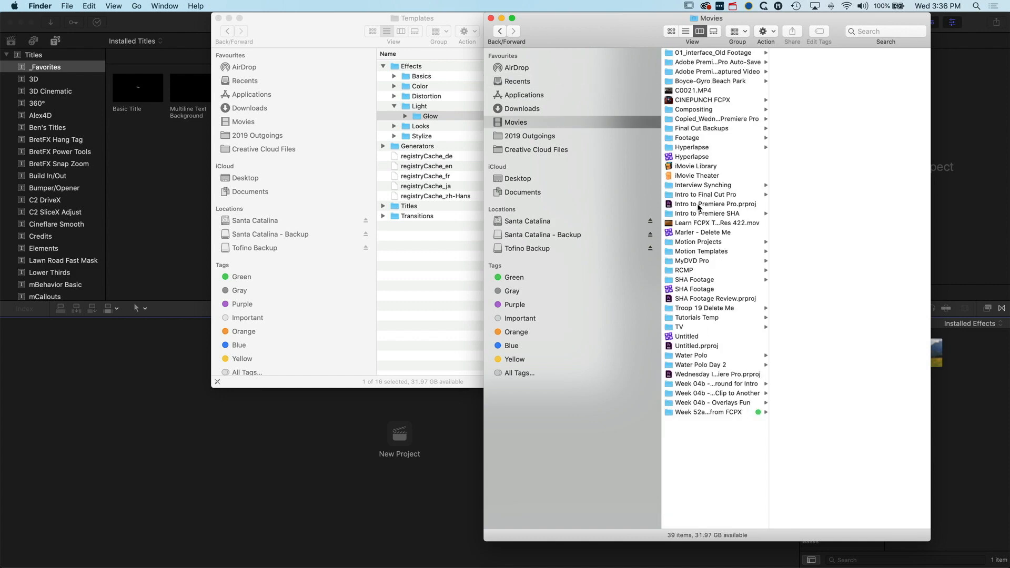
{"action": "left_click", "coordinate": [701, 251]}
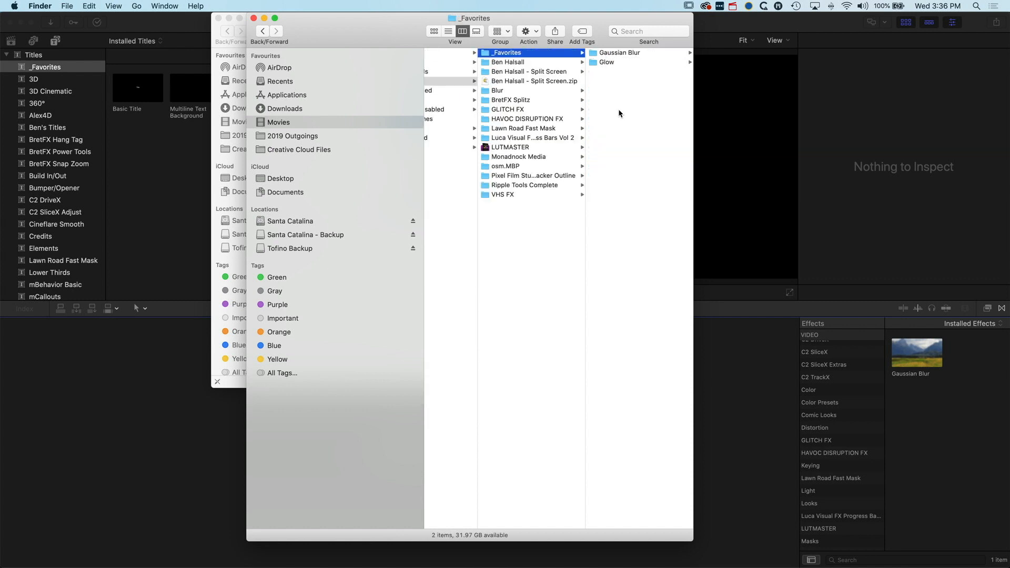
{"action": "mouse_move", "coordinate": [954, 422]}
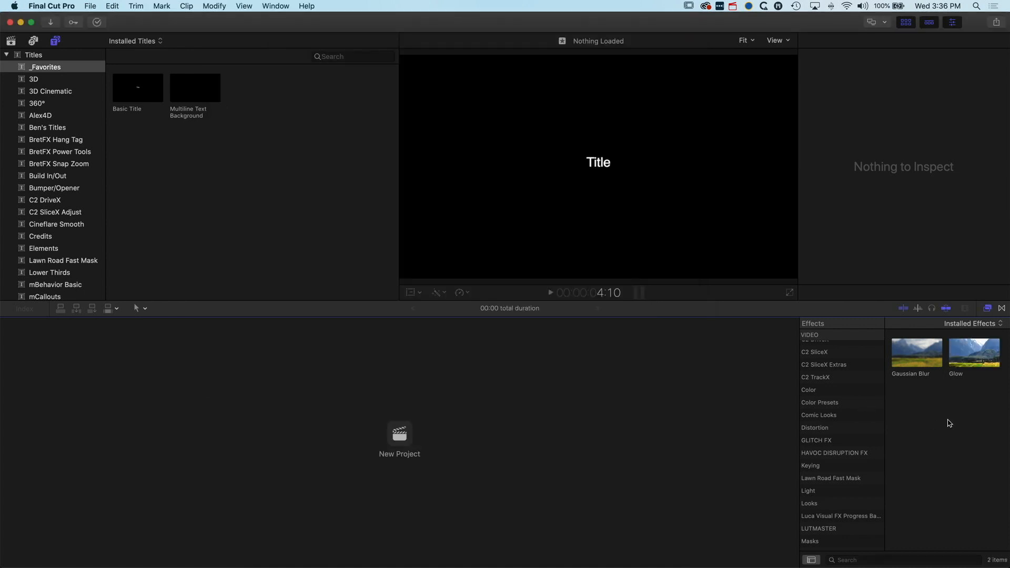
{"action": "mouse_move", "coordinate": [969, 358]}
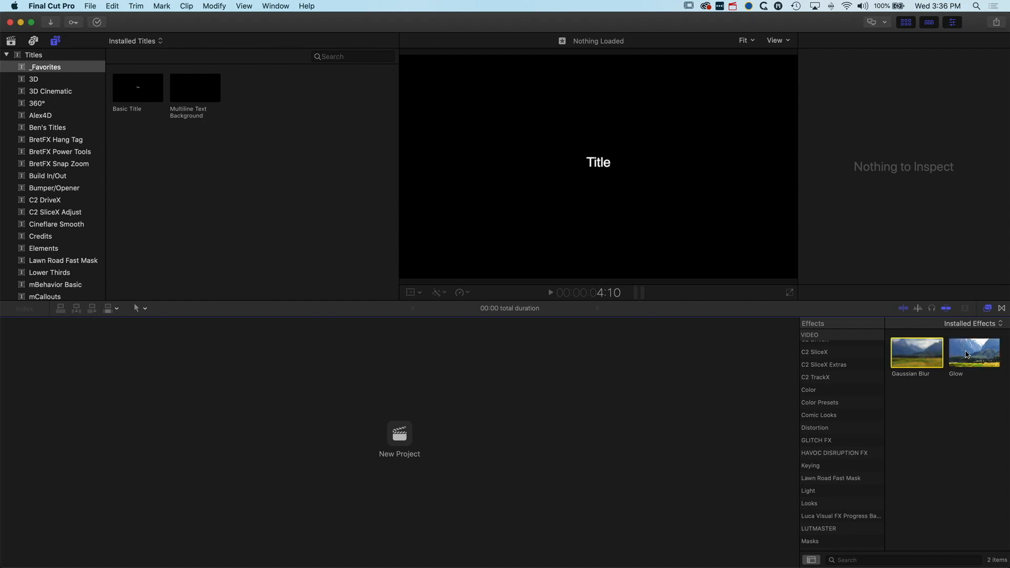
{"action": "mouse_move", "coordinate": [965, 356]}
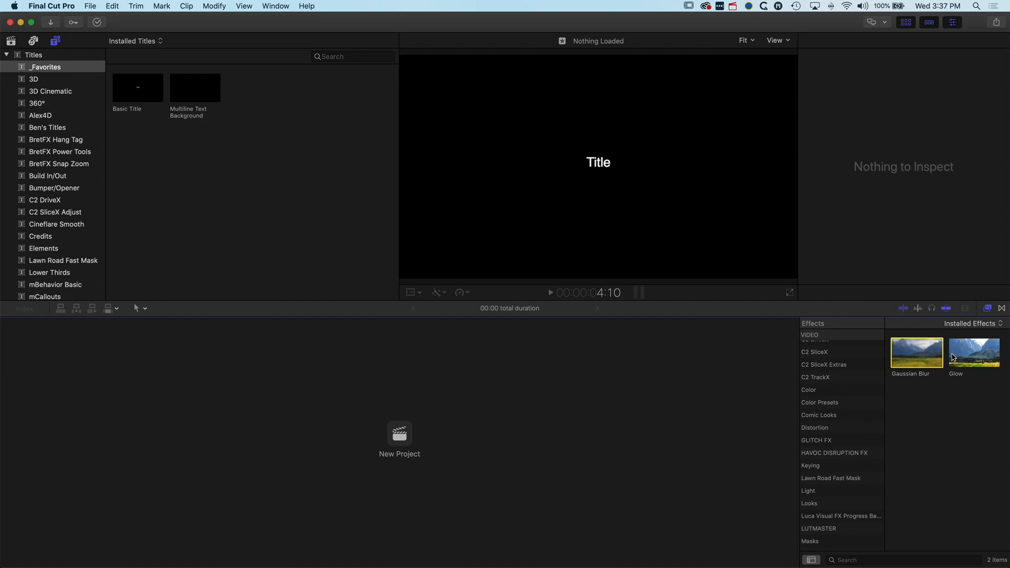
{"action": "mouse_move", "coordinate": [867, 387]}
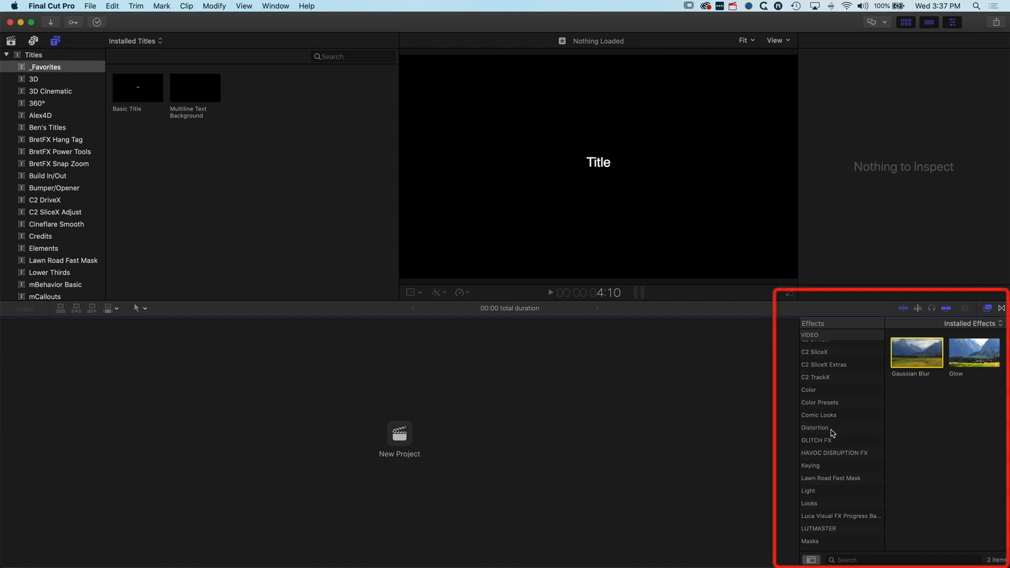
{"action": "mouse_move", "coordinate": [832, 443]}
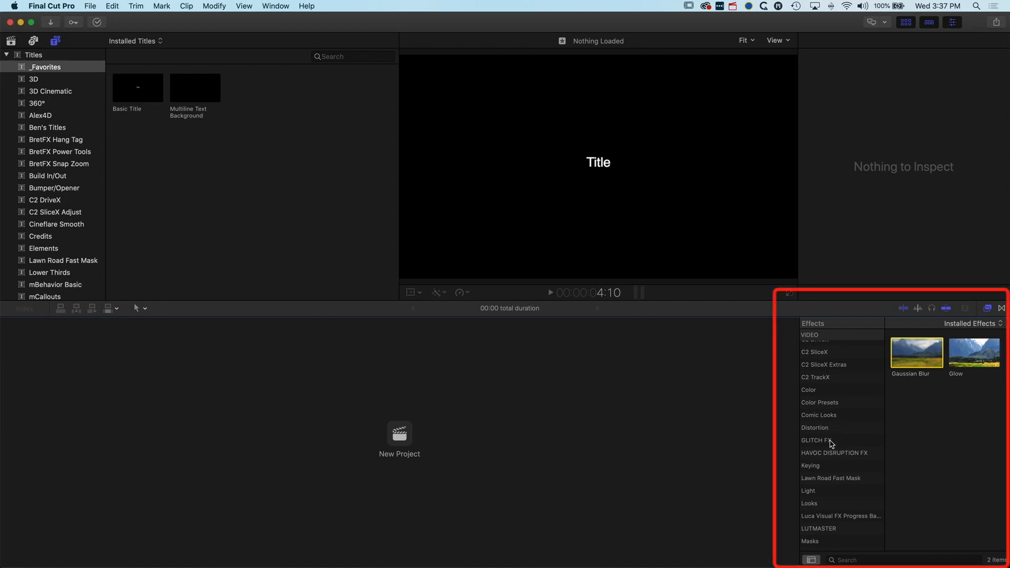
Scroll the Effects browser to view _Favorites listing Gaussian Blur and Glow.
{"action": "scroll", "scroll_direction": "up", "scroll_amount": 3}
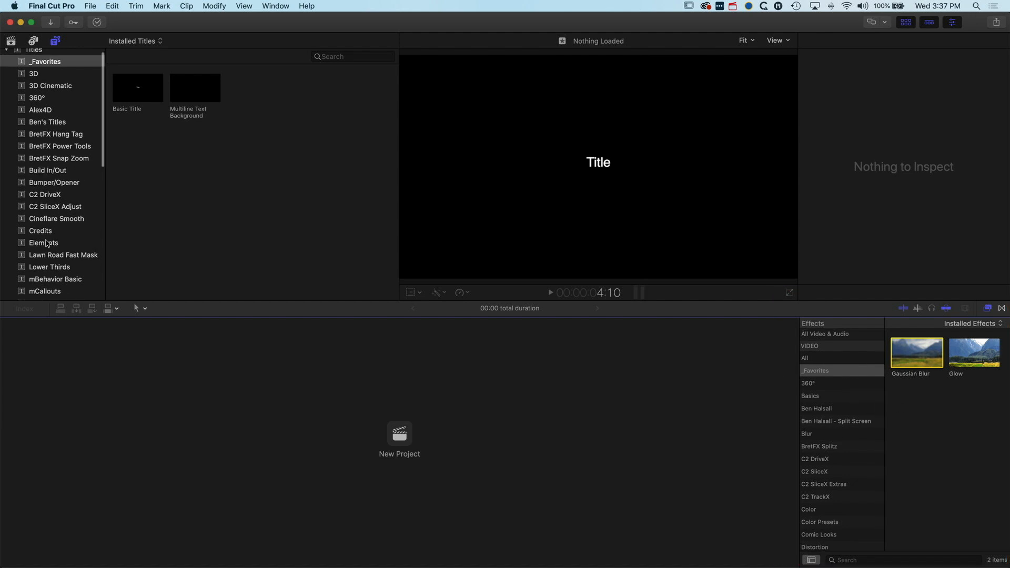
From the Lower Thirds titles, open a copy of the Clouds title in Motion.
{"action": "left_click", "coordinate": [43, 206]}
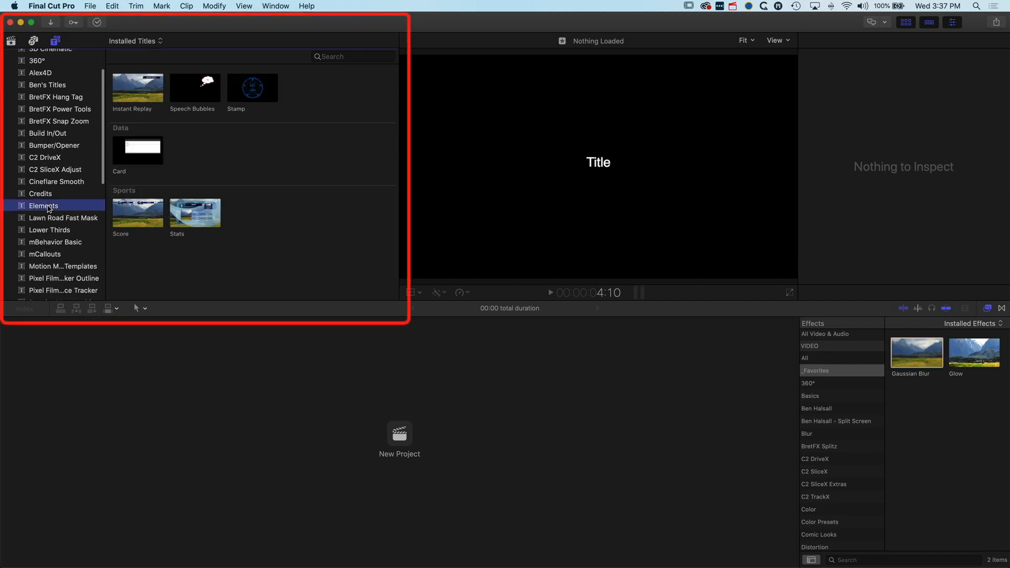
{"action": "left_click", "coordinate": [49, 230]}
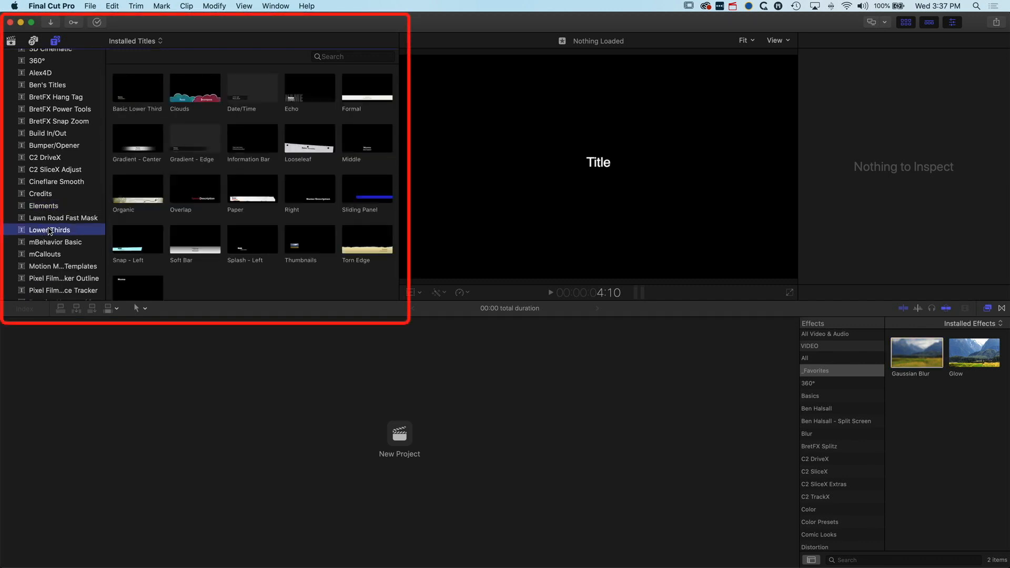
{"action": "mouse_move", "coordinate": [51, 230]}
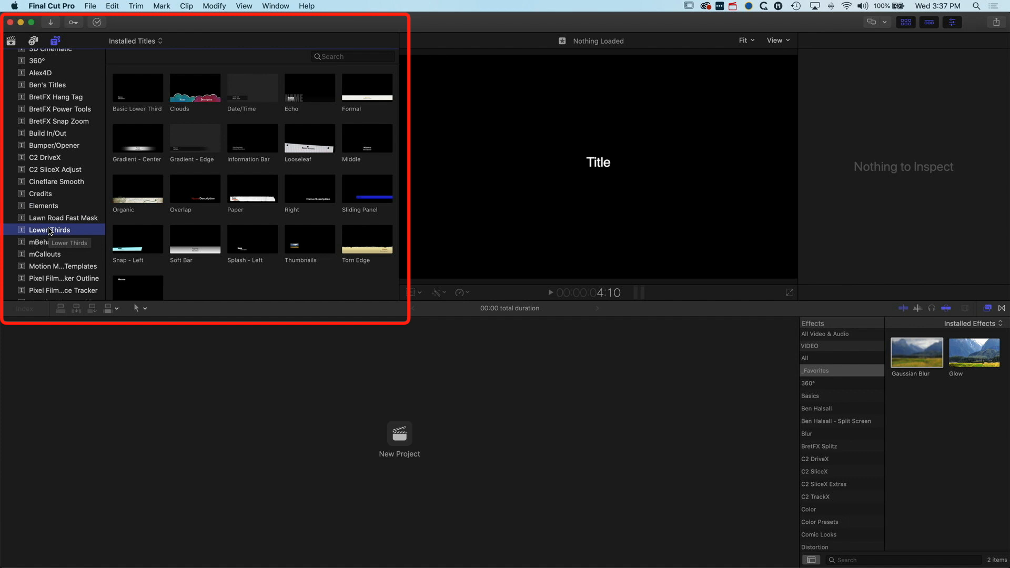
{"action": "left_click", "coordinate": [195, 86]}
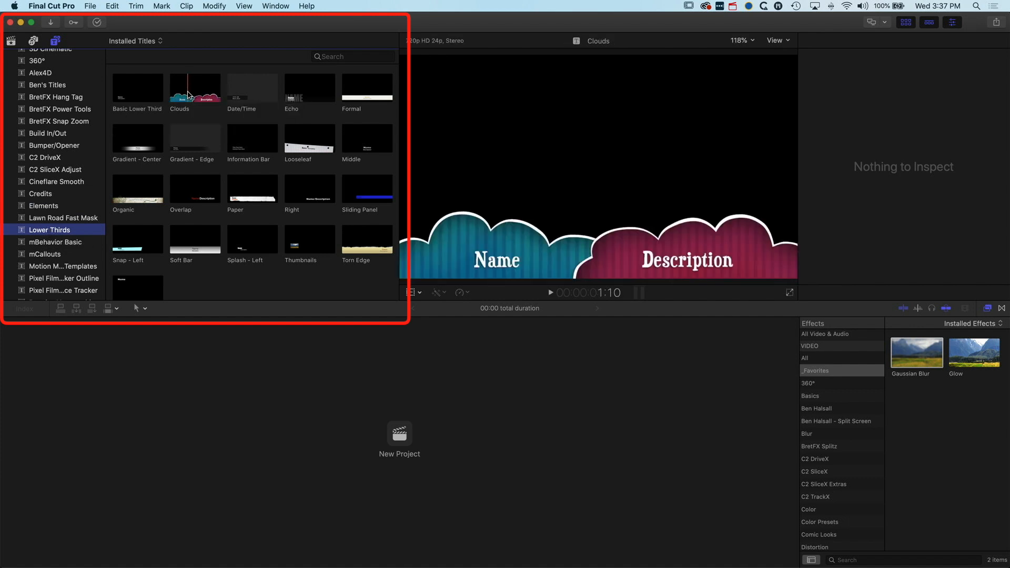
{"action": "right_click", "coordinate": [194, 86]}
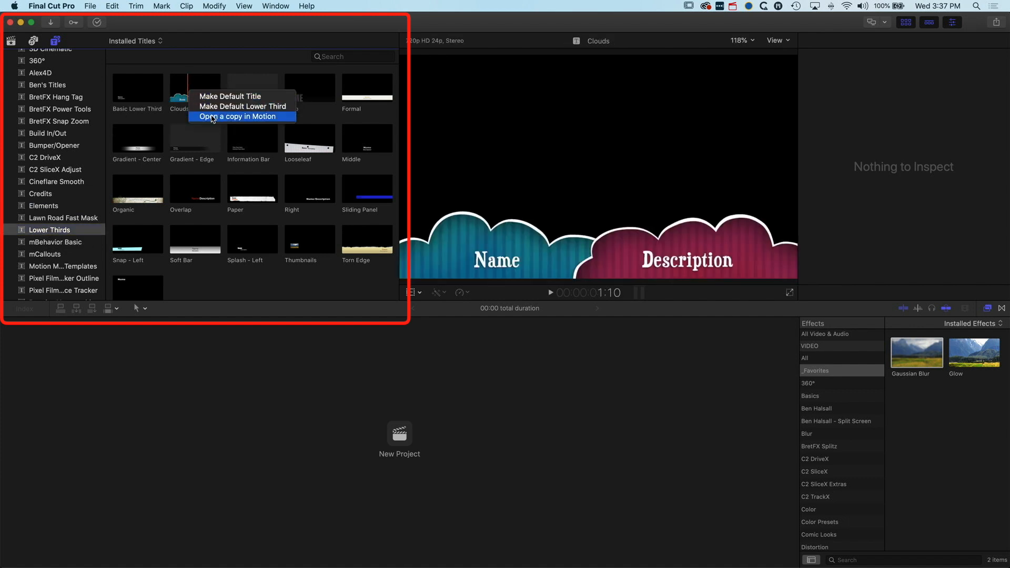
{"action": "left_click", "coordinate": [241, 117]}
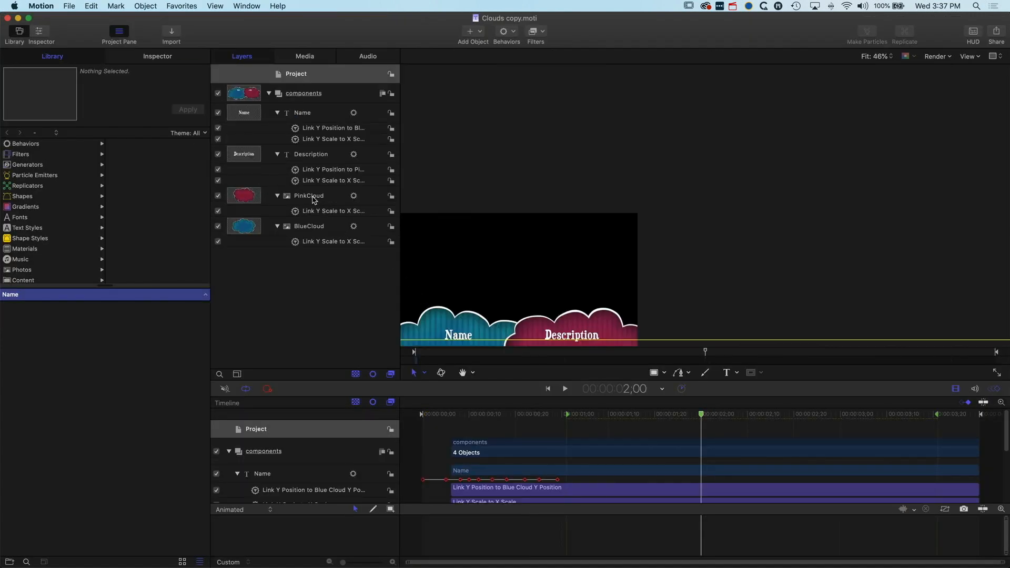
Publish the Clouds copy as a template named 'Clouds Lower Third' under _Favorites.
{"action": "left_click", "coordinate": [308, 195]}
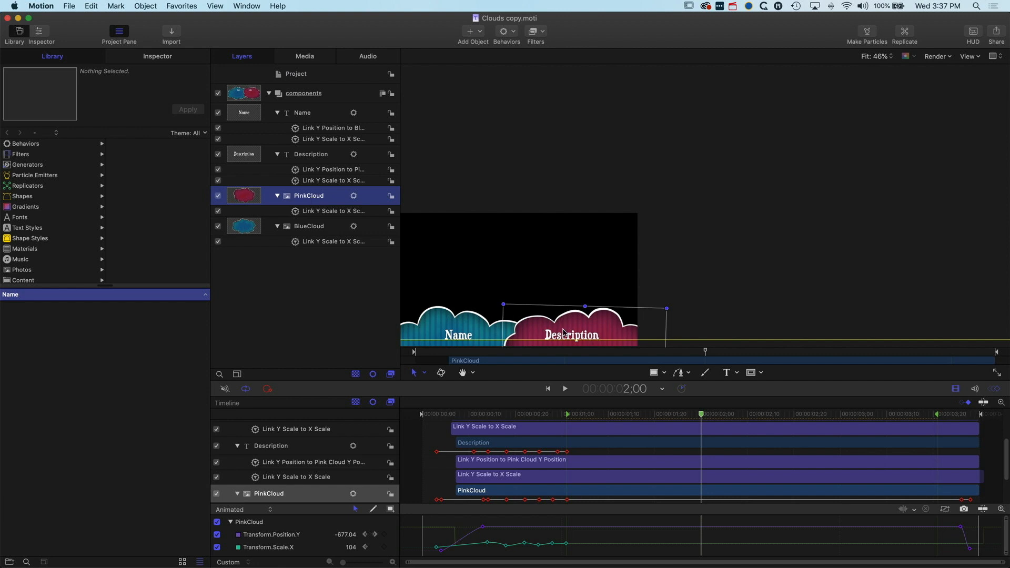
{"action": "mouse_move", "coordinate": [314, 206]}
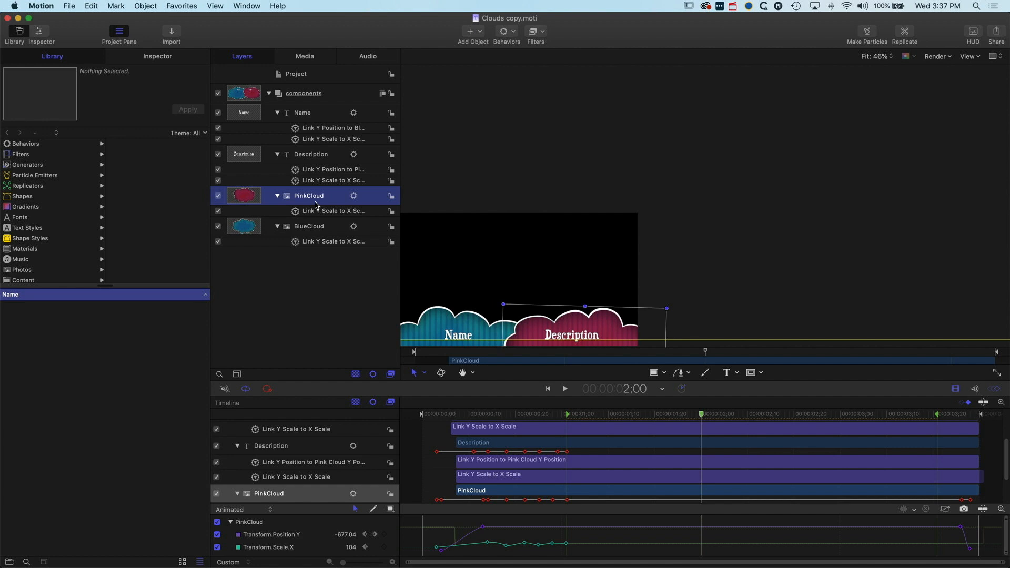
{"action": "left_click", "coordinate": [68, 5]}
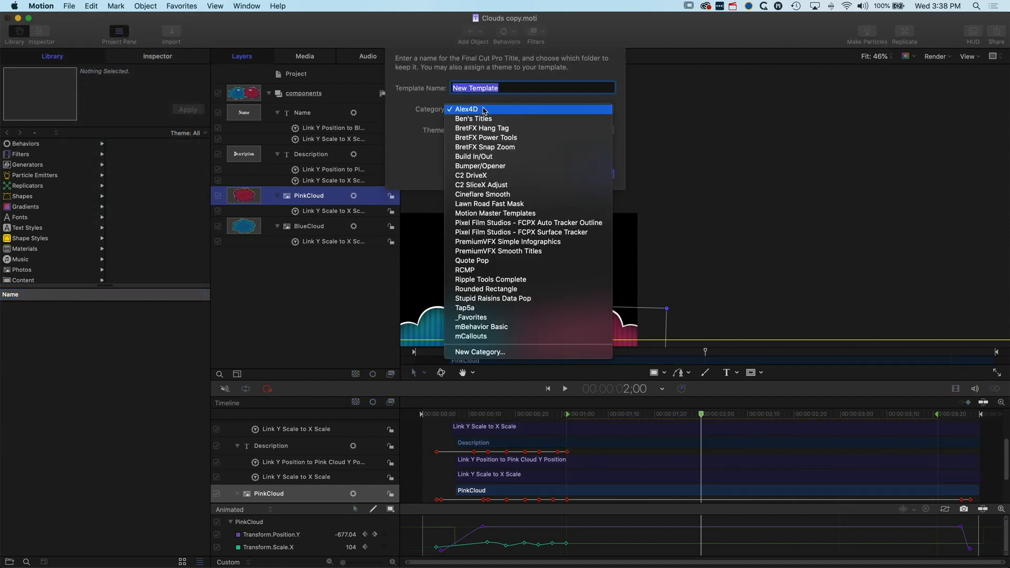
{"action": "left_click", "coordinate": [471, 317]}
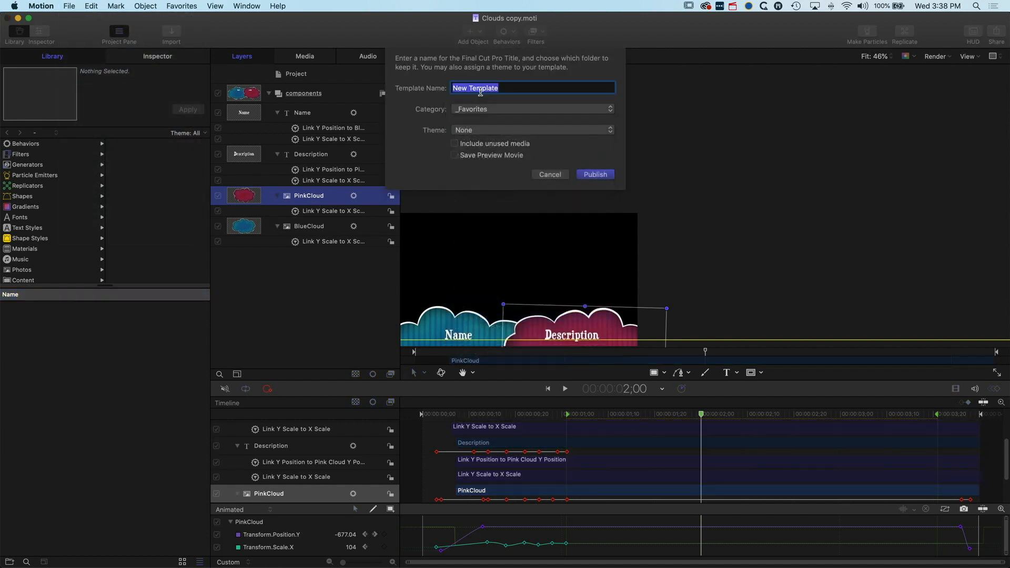
{"action": "type", "text": "Clou"}
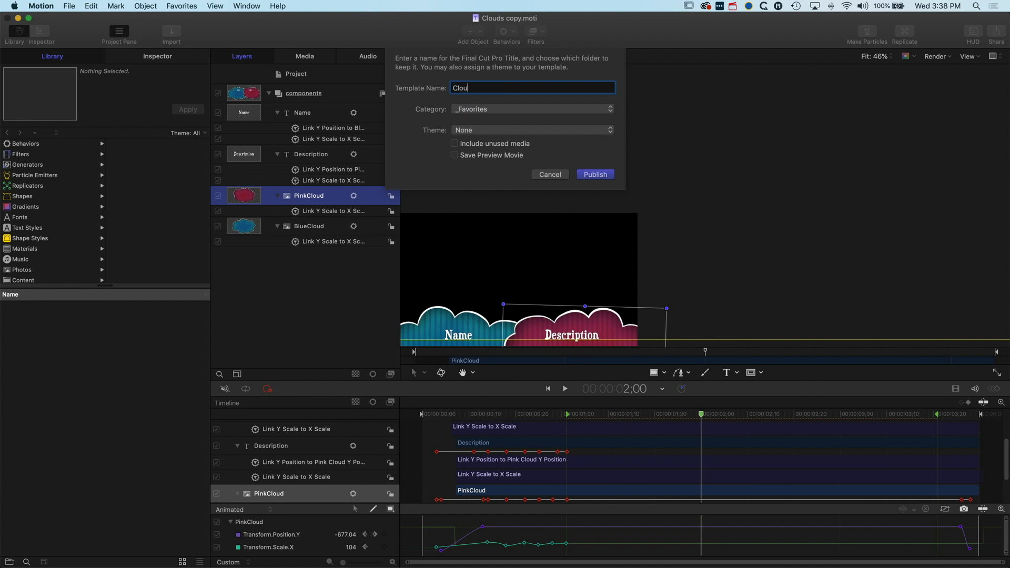
{"action": "type", "text": "ds Lower Thi"}
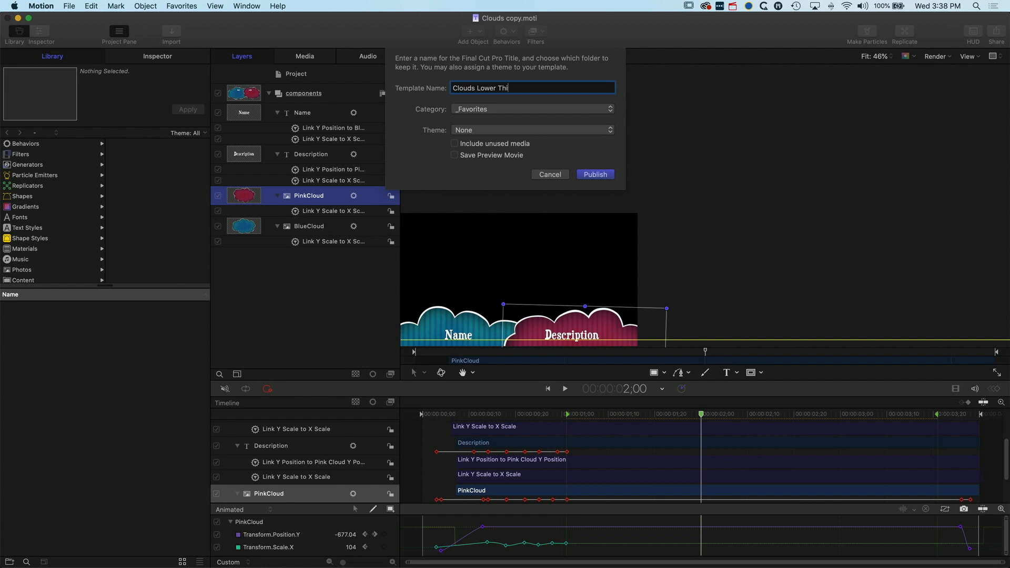
{"action": "left_click", "coordinate": [594, 175]}
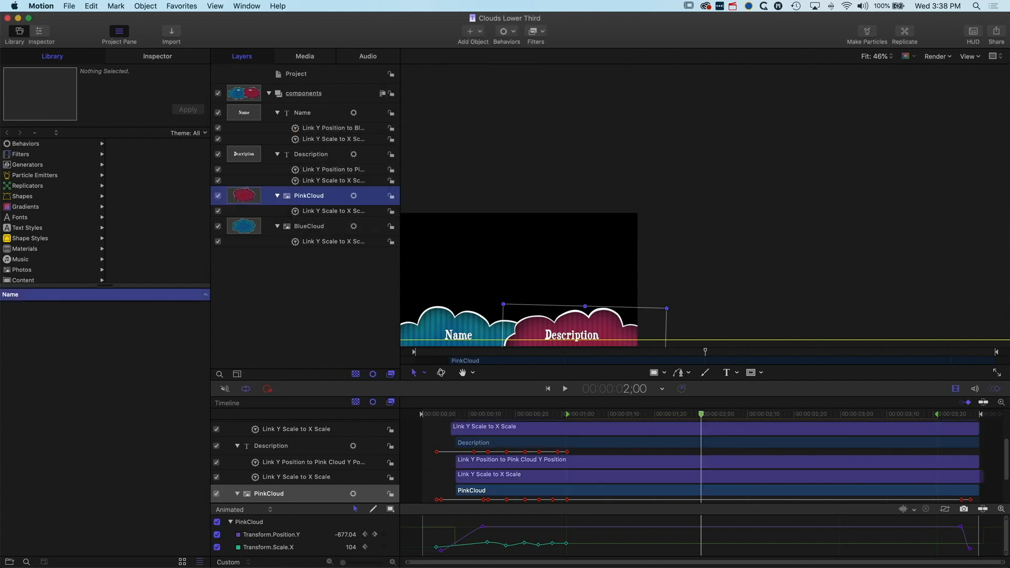
Show Final Cut Pro's _Favorites titles and select Multiline Text Background.
{"action": "left_click", "coordinate": [747, 6]}
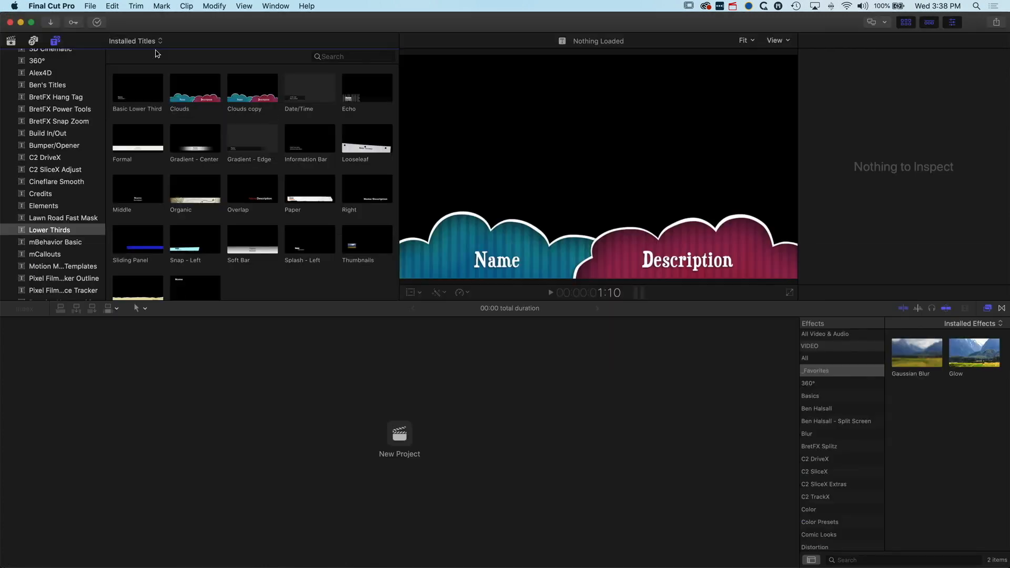
{"action": "left_click", "coordinate": [44, 66]}
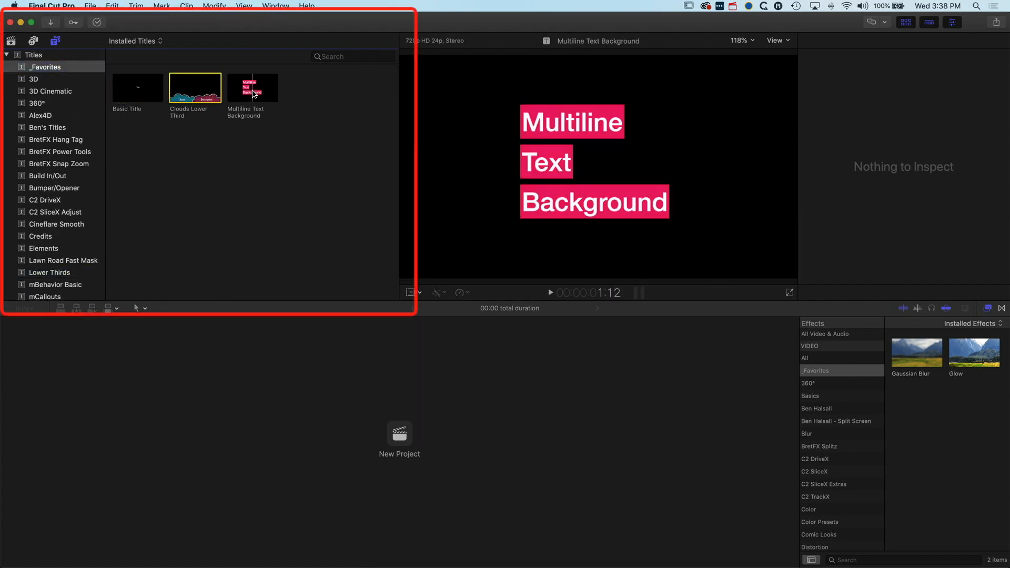
{"action": "left_click", "coordinate": [253, 87]}
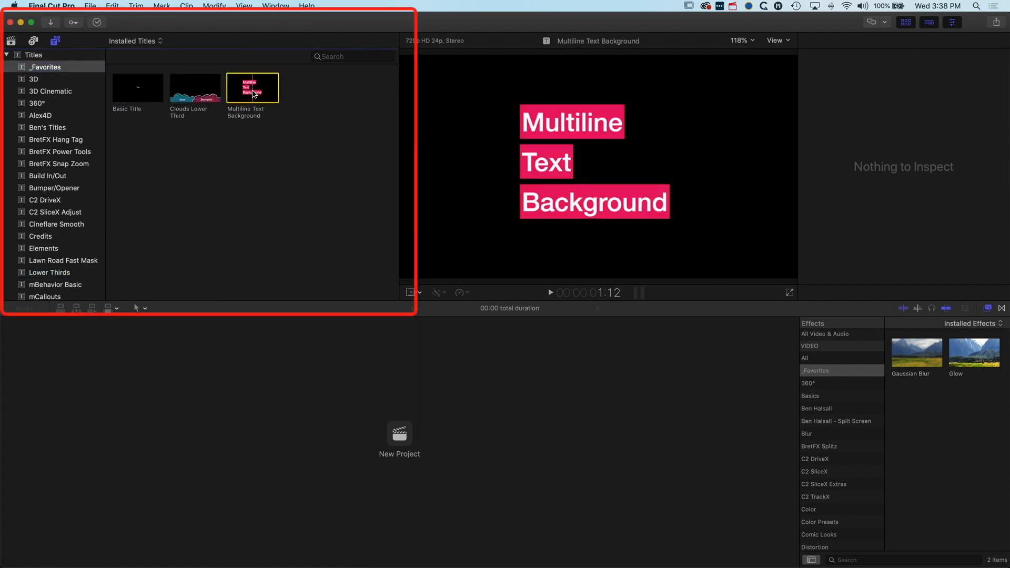
{"action": "mouse_move", "coordinate": [252, 94]}
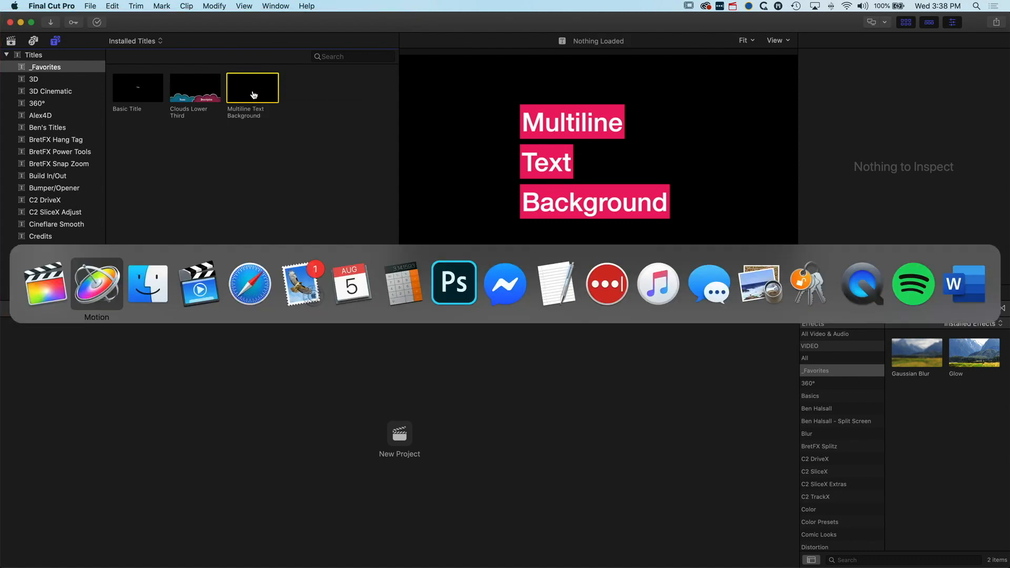
Navigate a Finder window to Applications and open Final Cut Pro's context menu.
{"action": "left_click", "coordinate": [147, 283]}
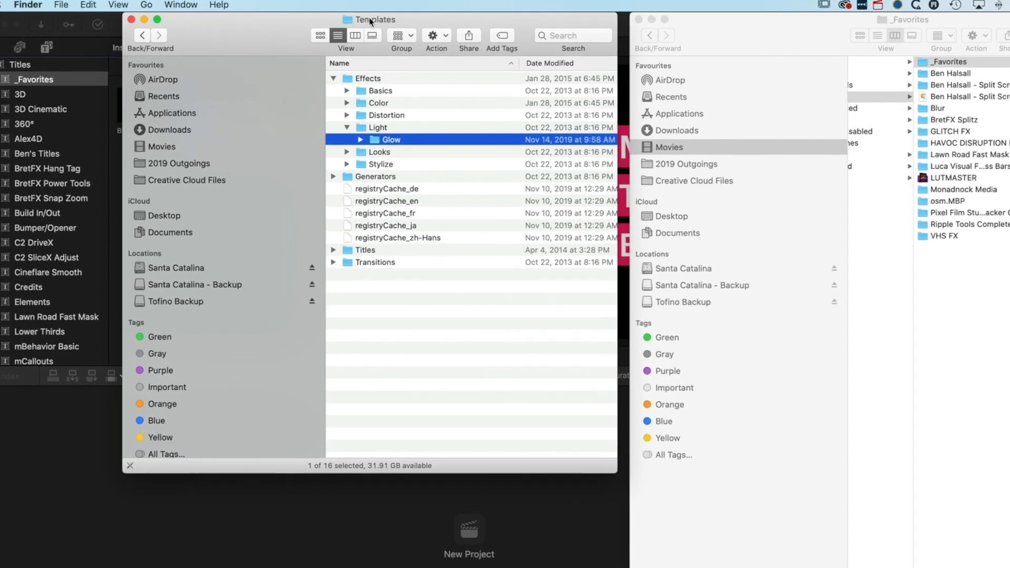
{"action": "left_click", "coordinate": [379, 20]}
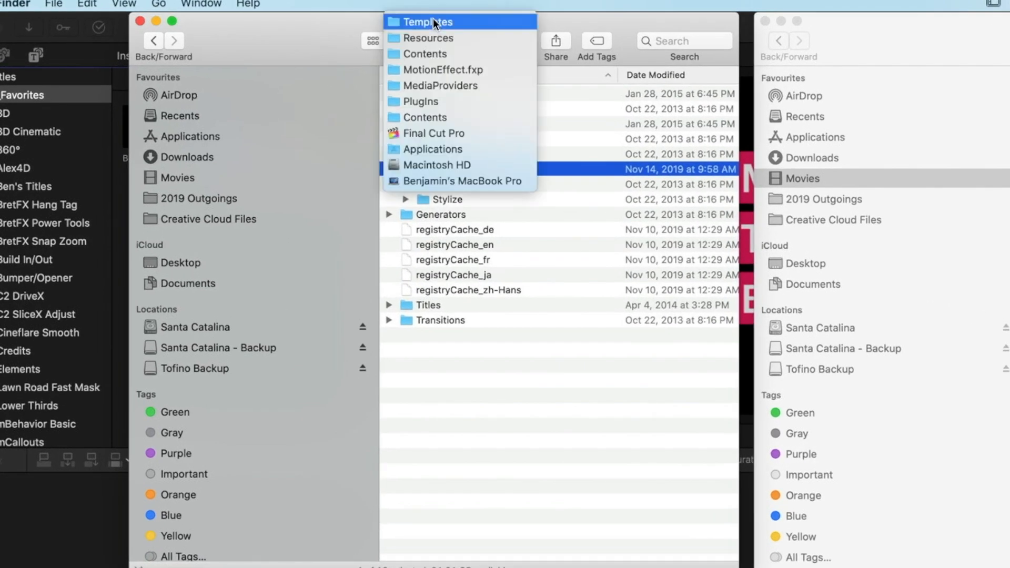
{"action": "mouse_move", "coordinate": [436, 133]}
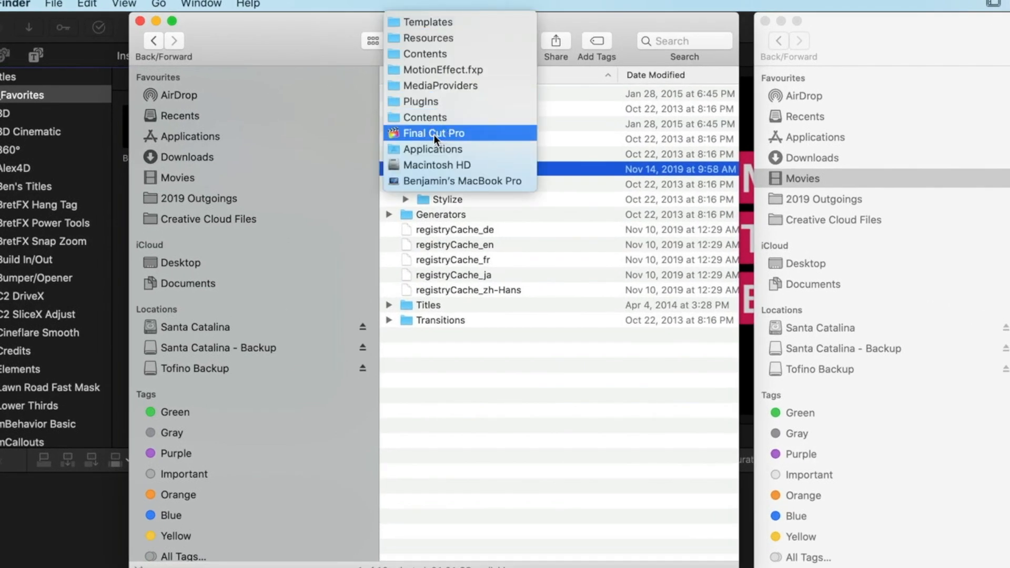
{"action": "mouse_move", "coordinate": [441, 149]}
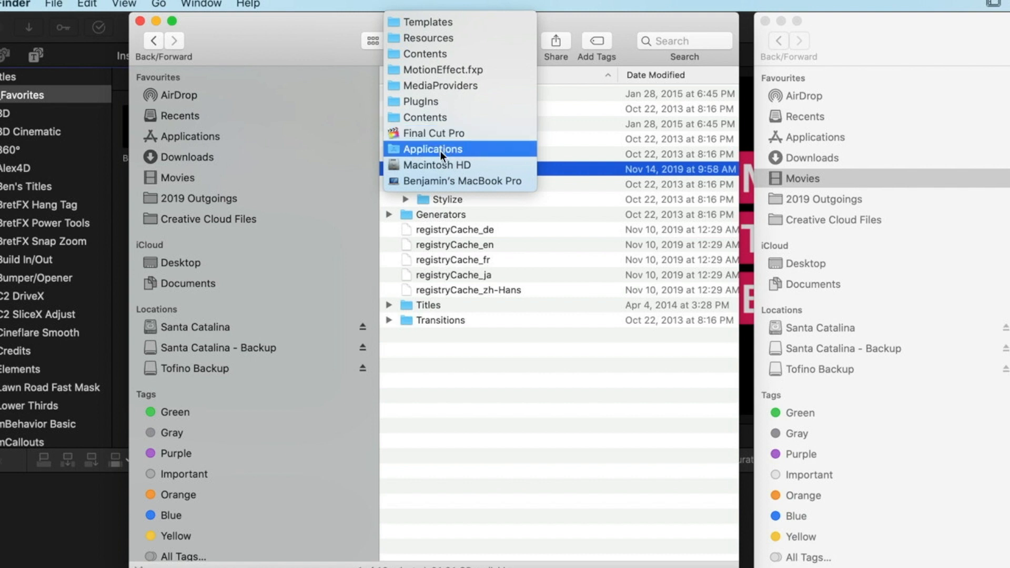
{"action": "left_click", "coordinate": [437, 149]}
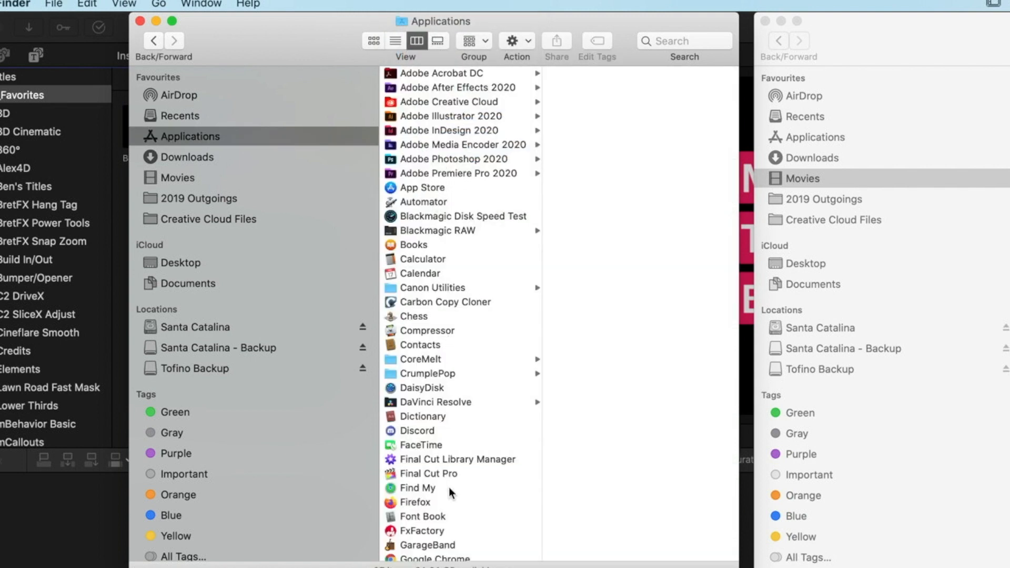
{"action": "mouse_move", "coordinate": [430, 475]}
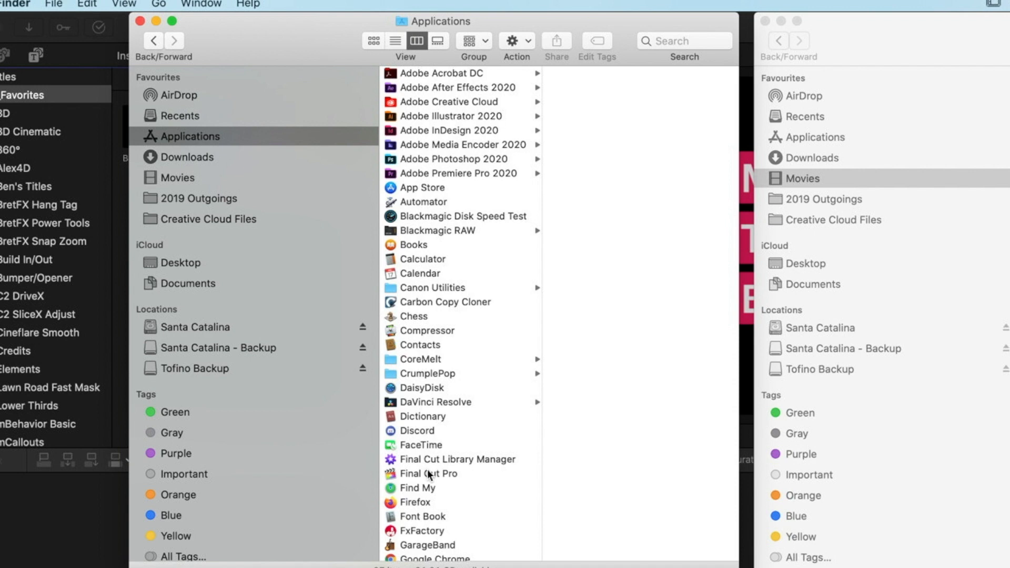
{"action": "right_click", "coordinate": [428, 473]}
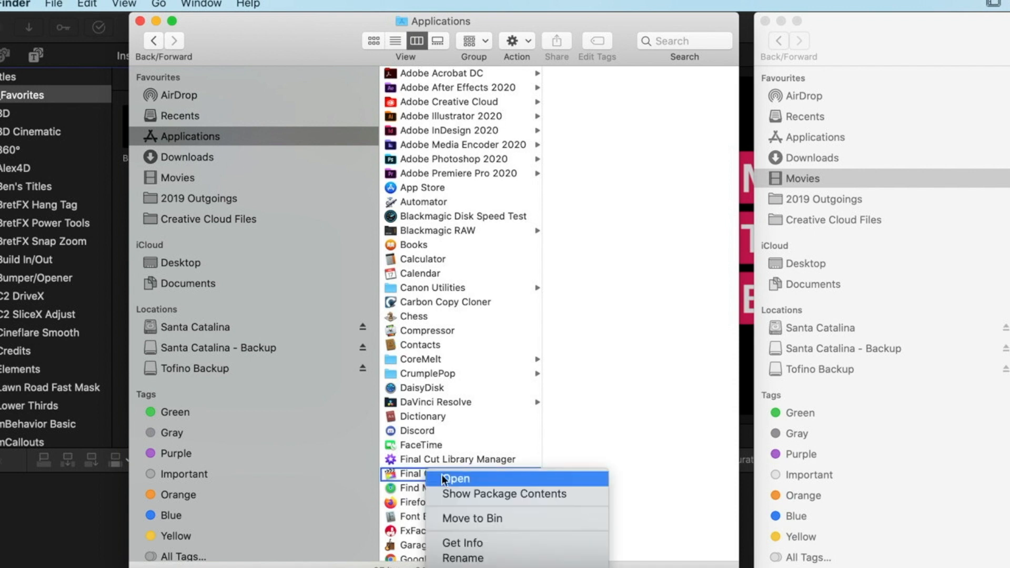
Search Final Cut Pro's package Contents for 'scrolling' and browse to the Scrolling result.
{"action": "left_click", "coordinate": [504, 493]}
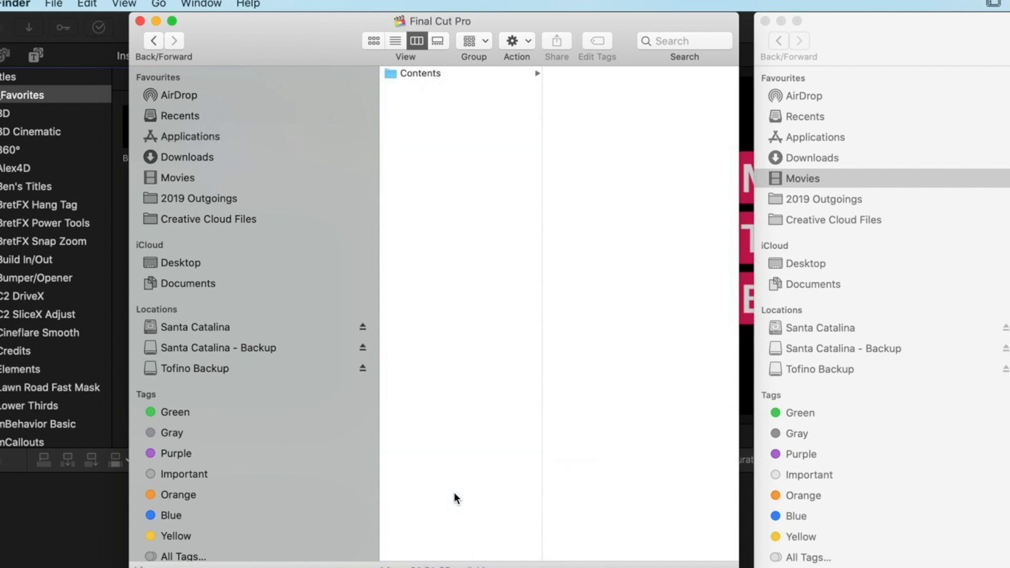
{"action": "left_click", "coordinate": [421, 73]}
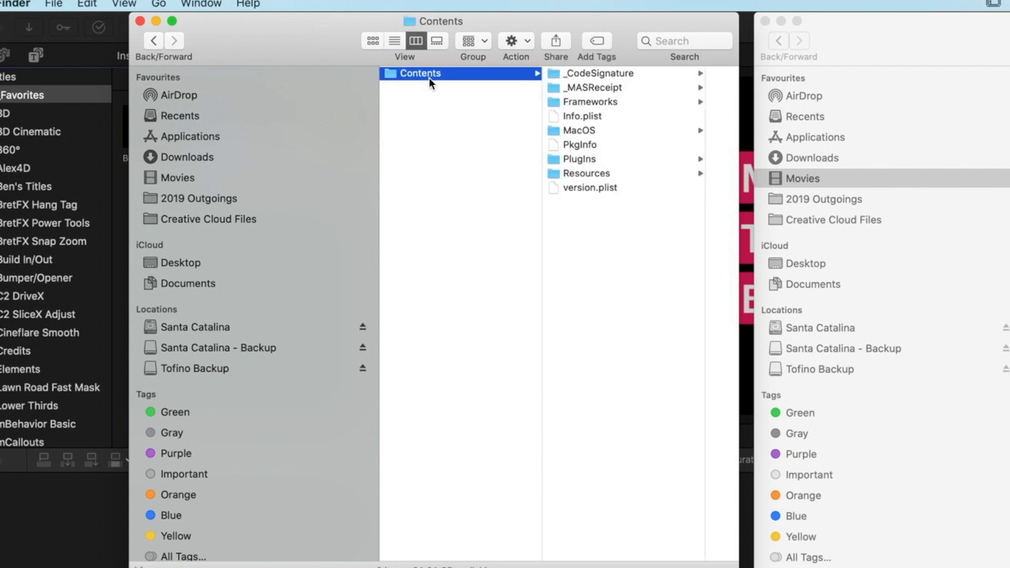
{"action": "left_click", "coordinate": [683, 41]}
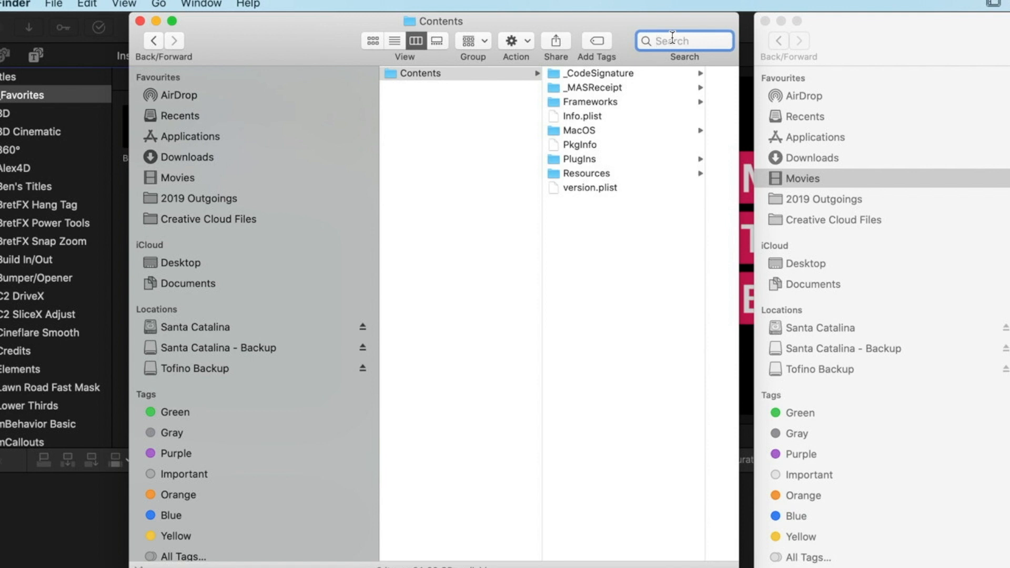
{"action": "type", "text": "scr"}
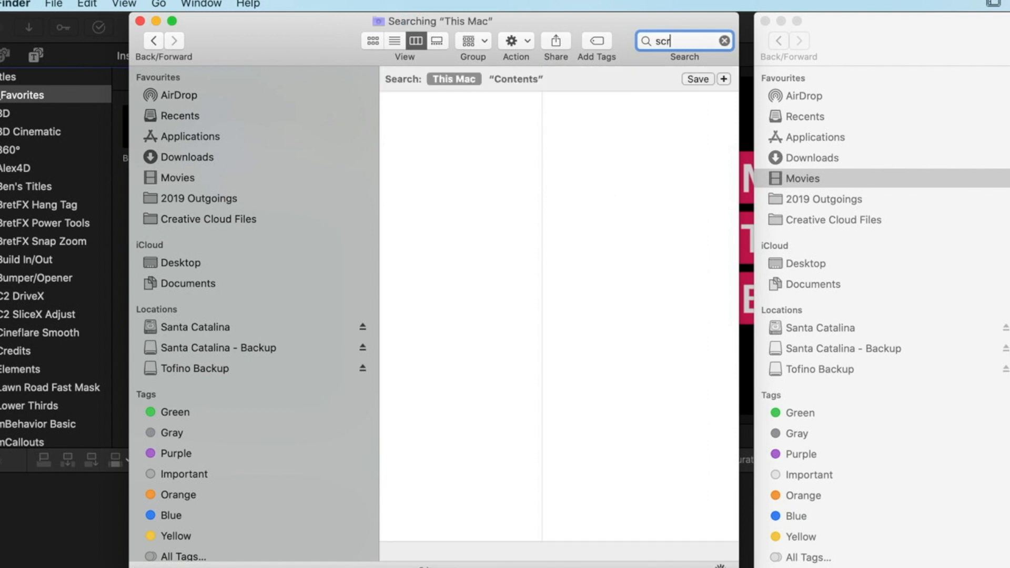
{"action": "type", "text": "olling"}
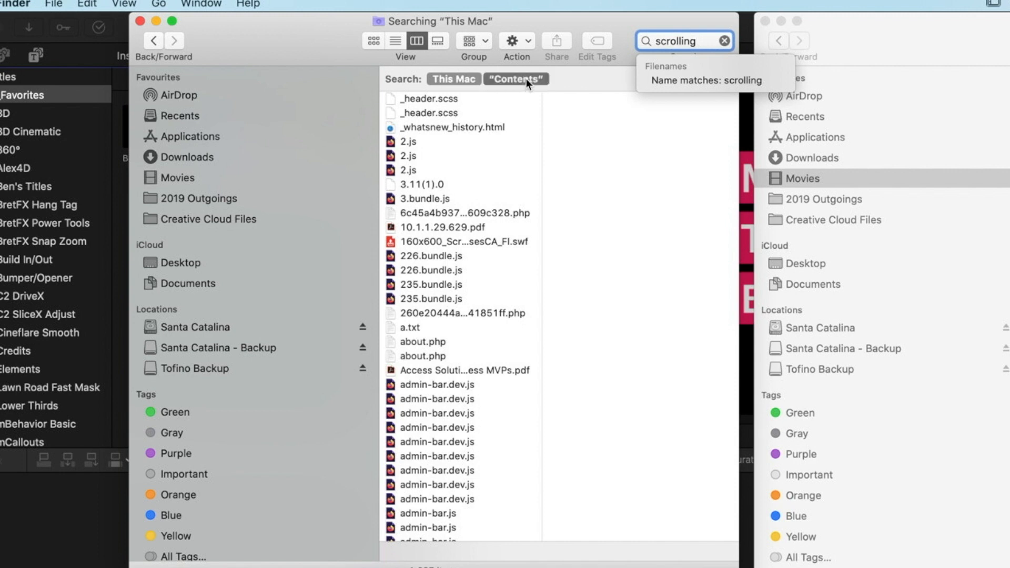
{"action": "left_click", "coordinate": [516, 78]}
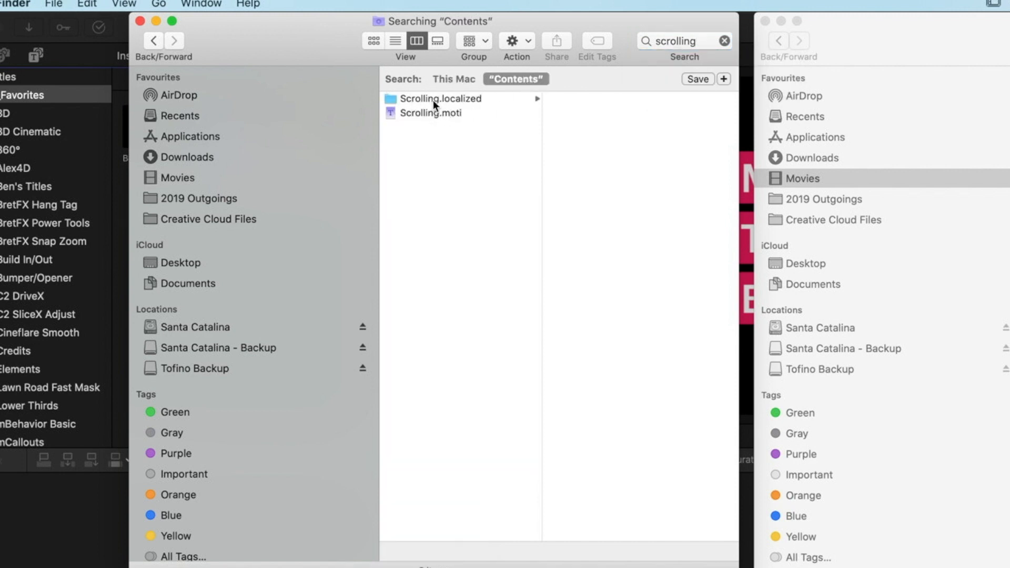
{"action": "left_click", "coordinate": [442, 98]}
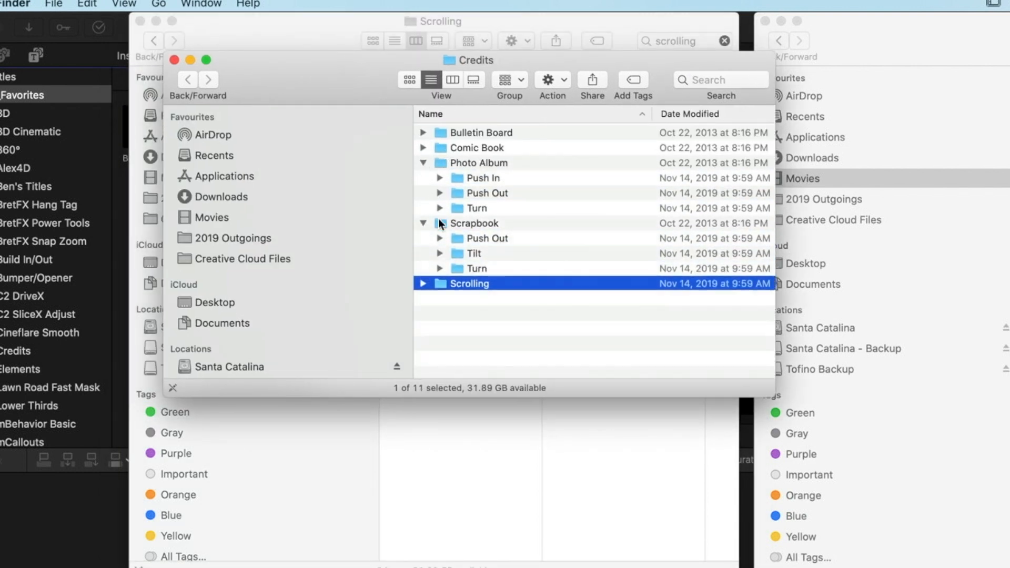
{"action": "left_click", "coordinate": [424, 147]}
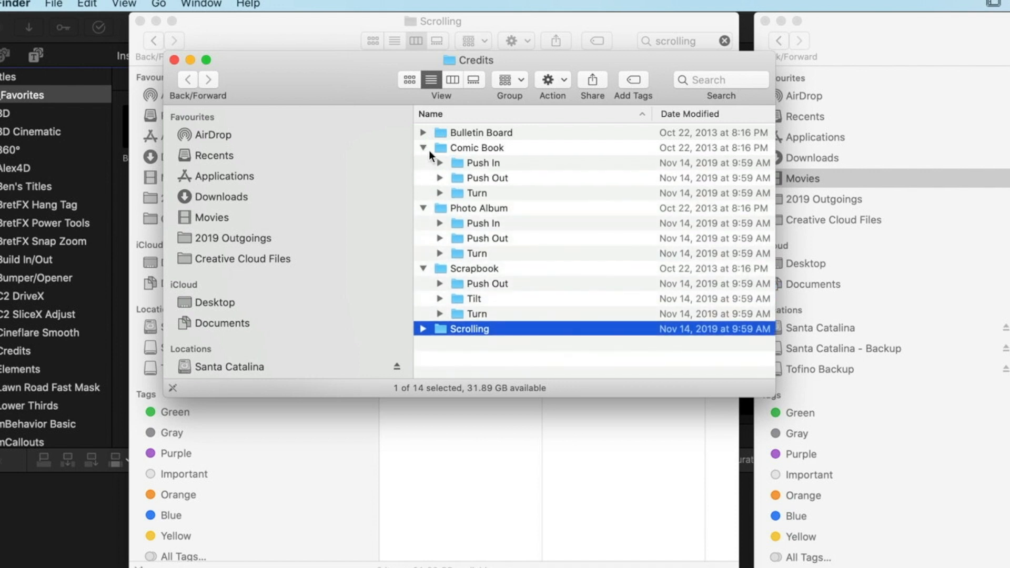